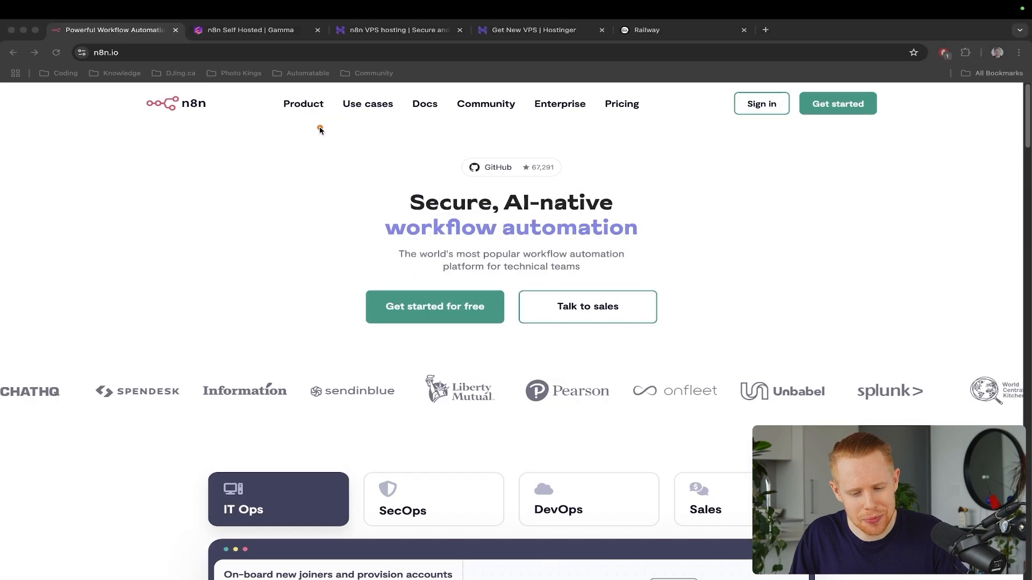
Step: Review the n8n pricing plans down to the Community Edition, then switch to the comparison slide
{"action": "left_click", "coordinate": [621, 103]}
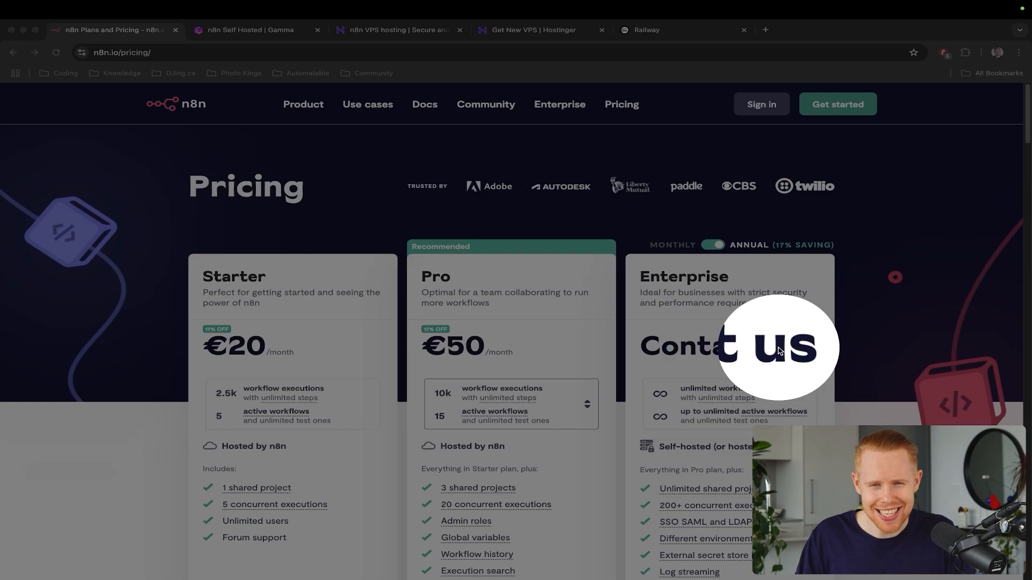
{"action": "scroll", "scroll_direction": "down", "scroll_amount": 3}
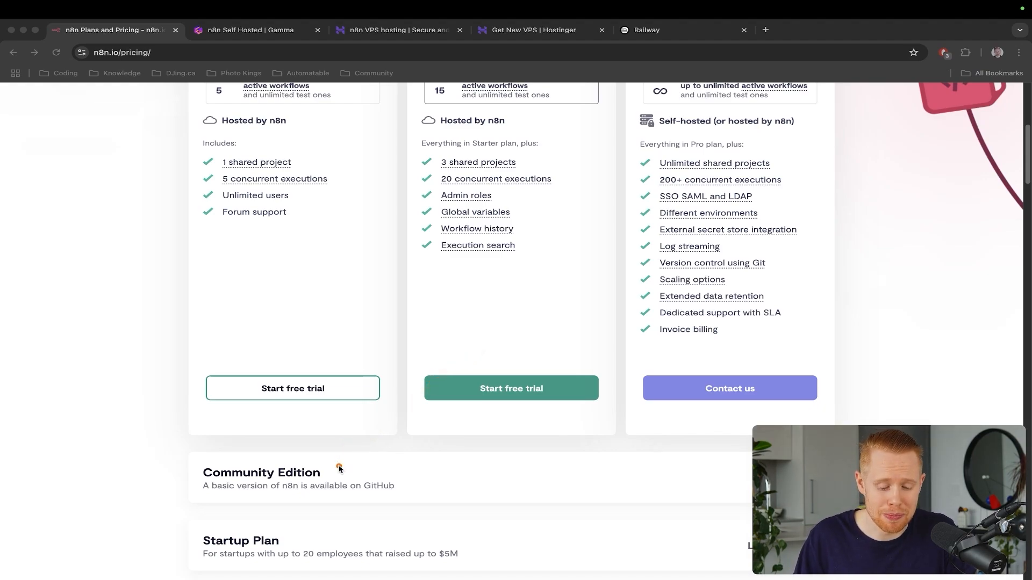
{"action": "mouse_move", "coordinate": [339, 470]}
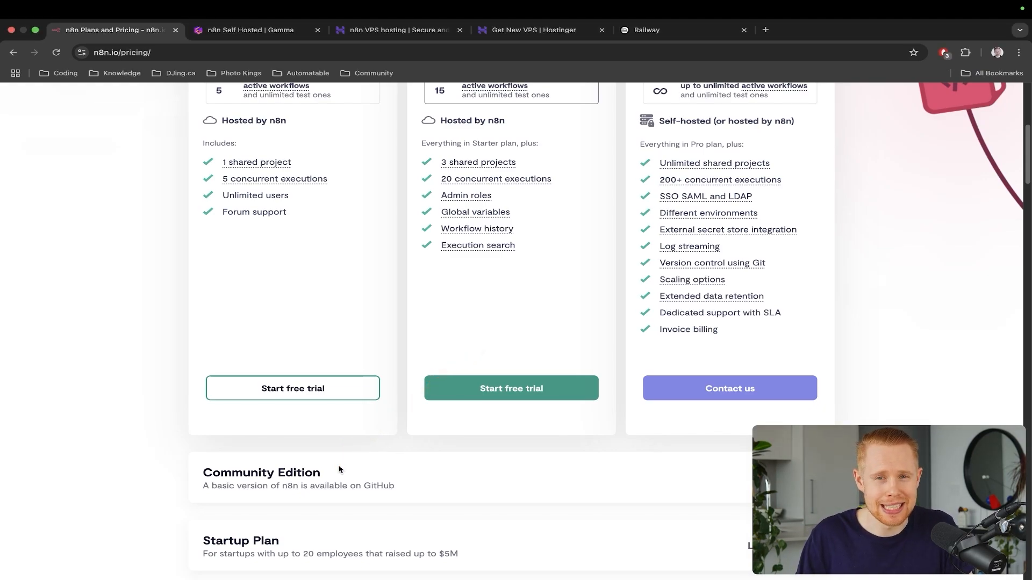
{"action": "left_click", "coordinate": [257, 30]}
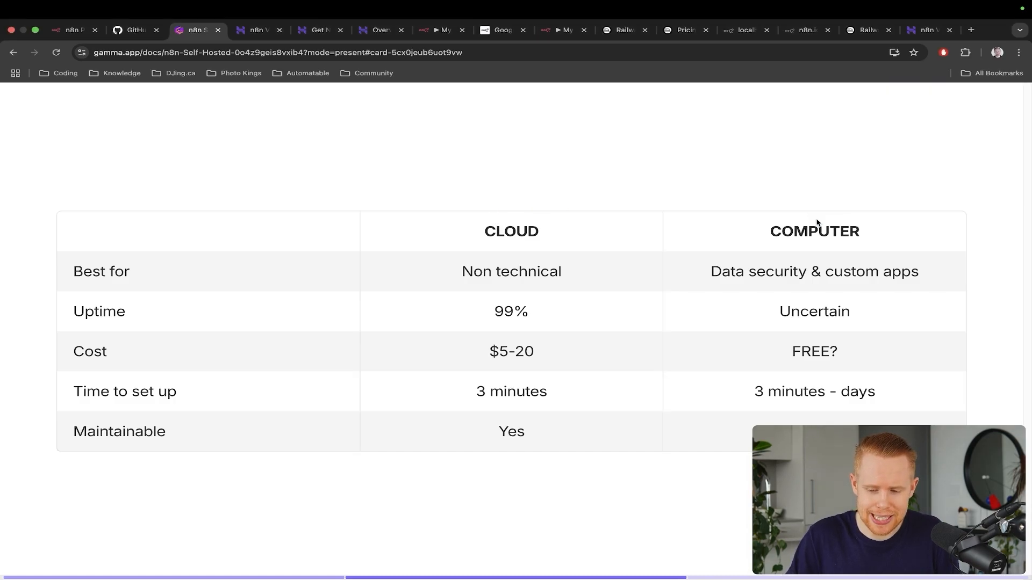
{"action": "left_click", "coordinate": [925, 30]}
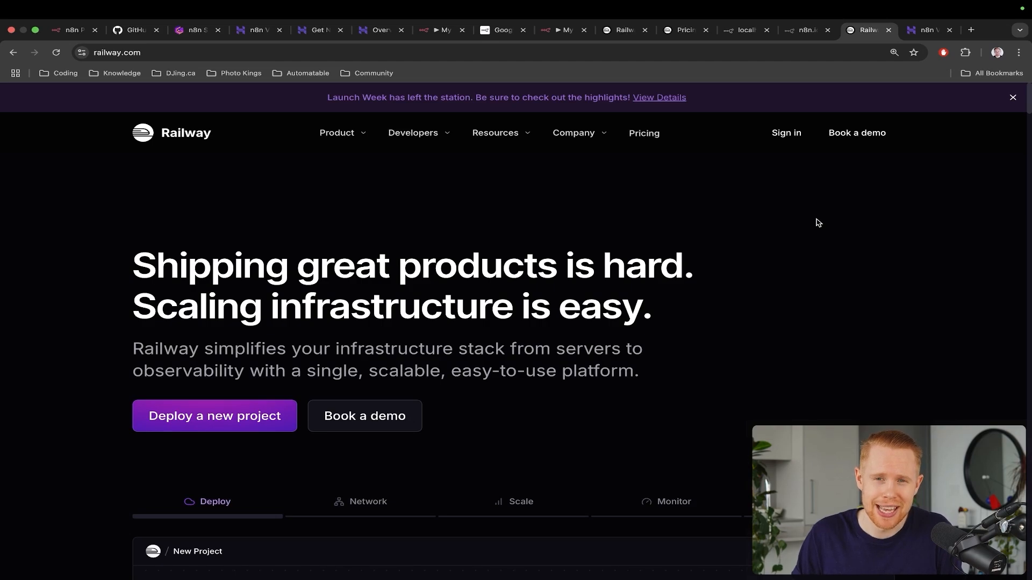
{"action": "left_click", "coordinate": [194, 30]}
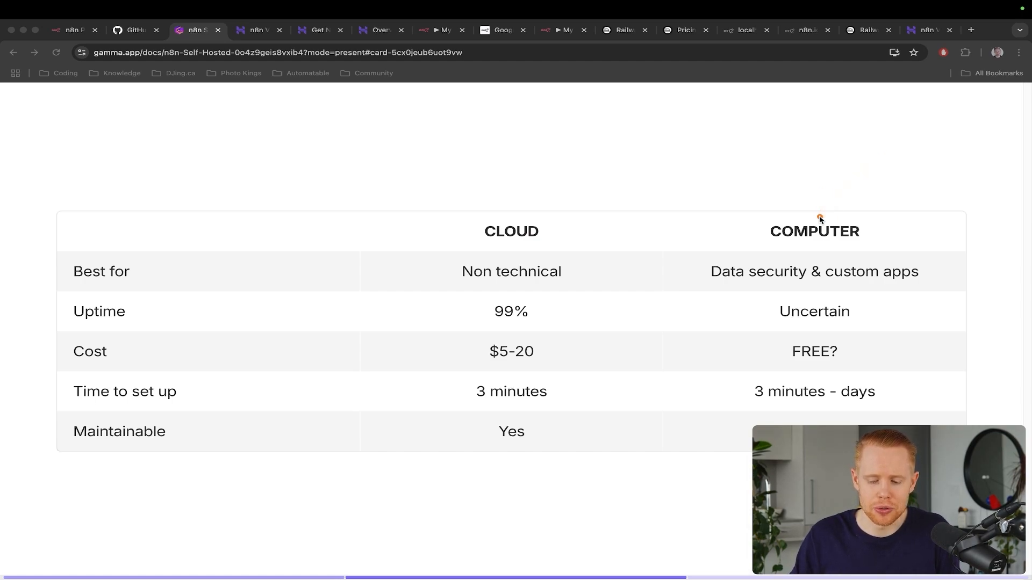
{"action": "mouse_move", "coordinate": [536, 202]}
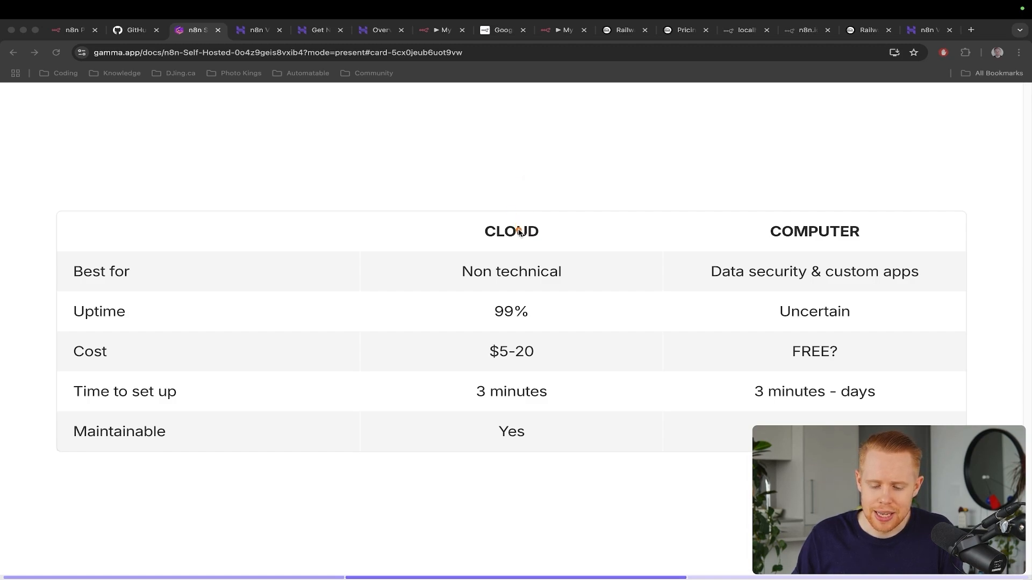
{"action": "mouse_move", "coordinate": [673, 177]}
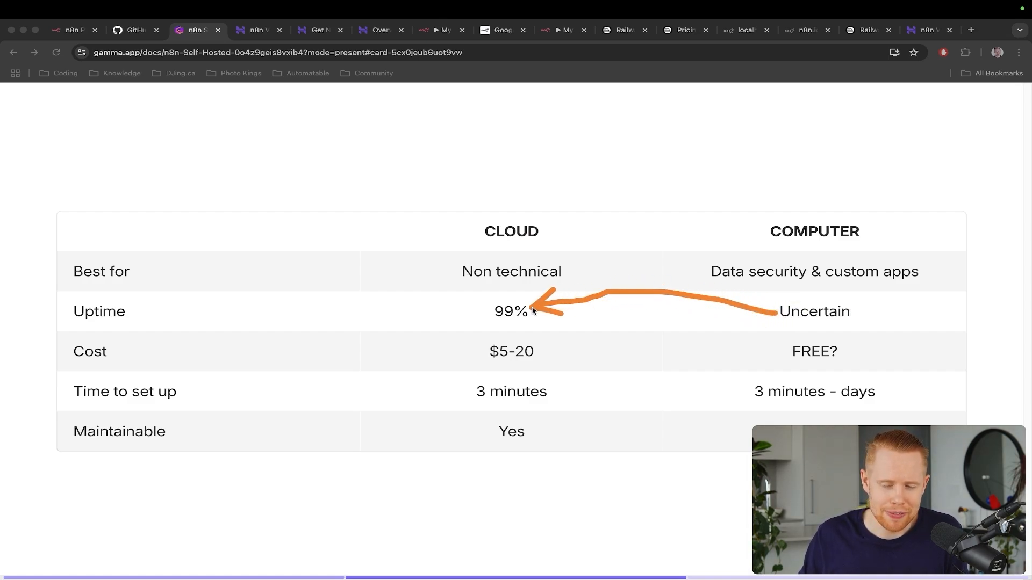
Step: Flip between the Hostinger n8n VPS page and the Cloud vs Computer slide, ending on the Railway homepage
{"action": "left_click", "coordinate": [925, 30]}
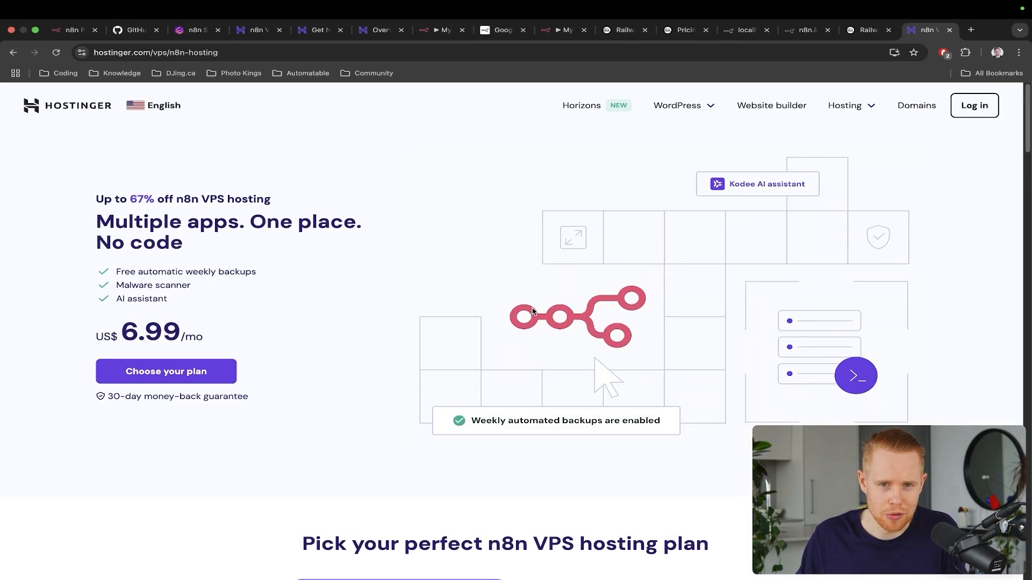
{"action": "left_click", "coordinate": [193, 31]}
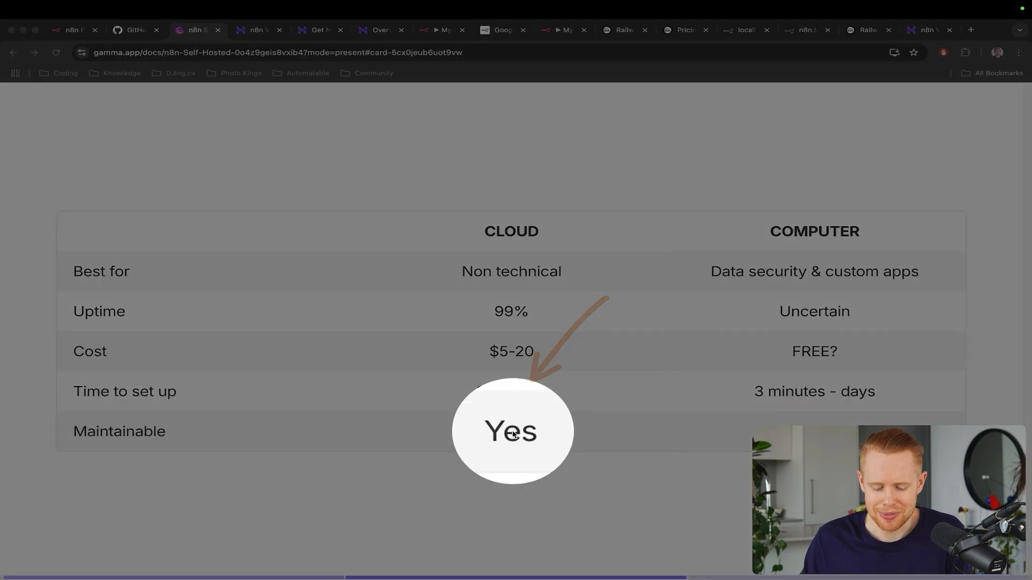
{"action": "left_click", "coordinate": [924, 30]}
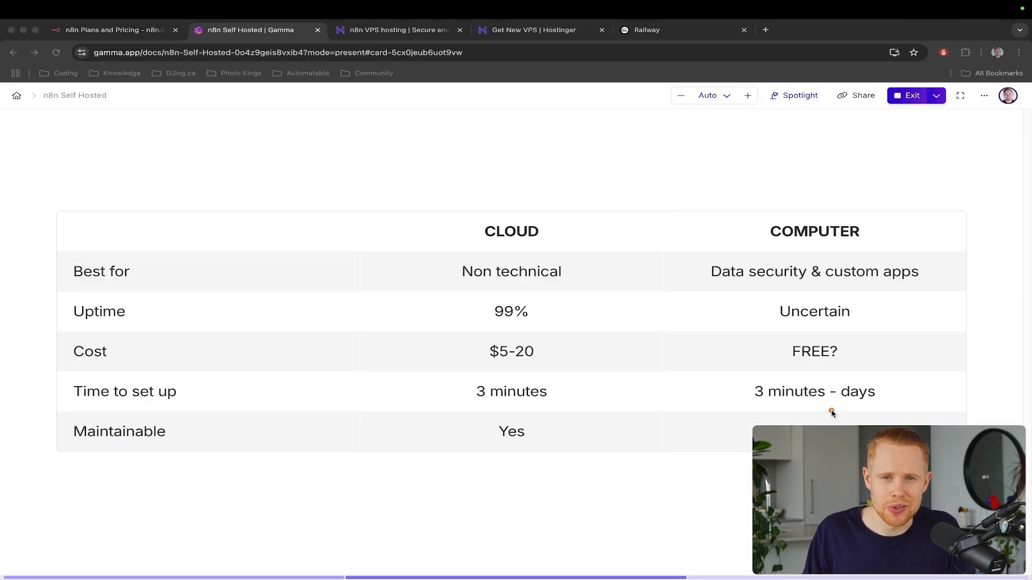
{"action": "left_click", "coordinate": [394, 30]}
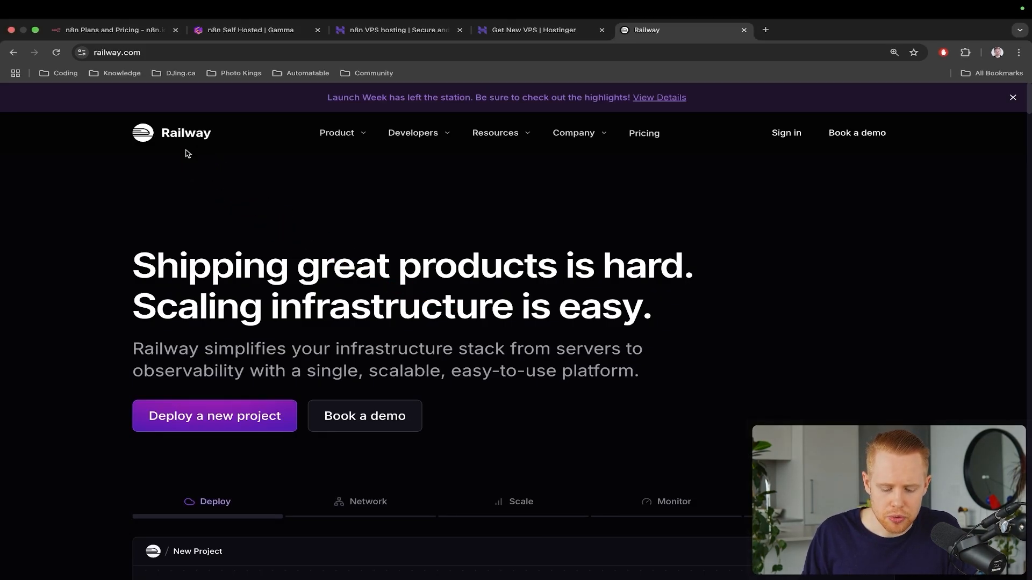
Step: Add Hostinger's KVM 1 n8n VPS plan for 24 months at $4.99/month to the cart
{"action": "left_click", "coordinate": [395, 30]}
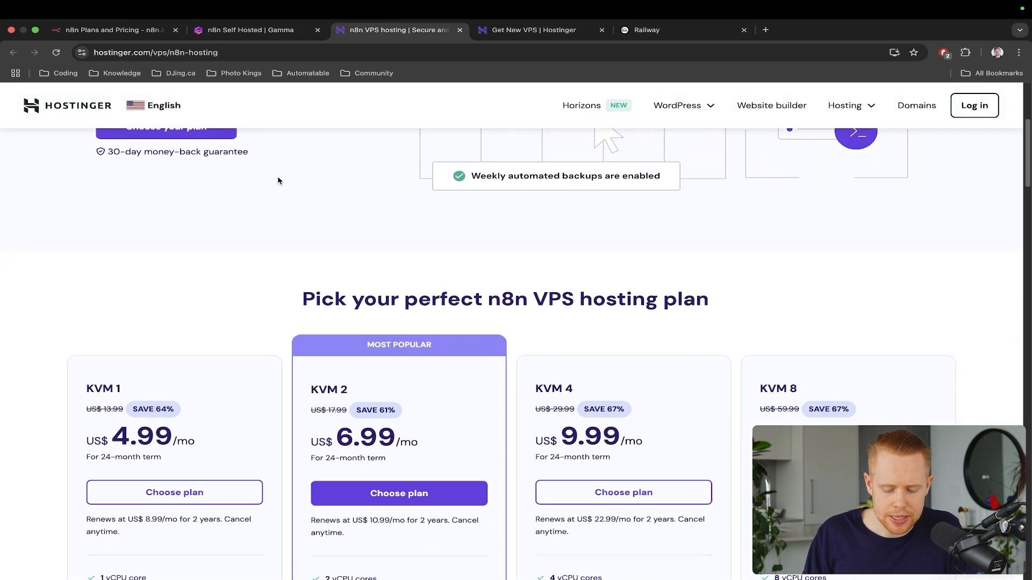
{"action": "scroll", "scroll_direction": "down", "scroll_amount": 3}
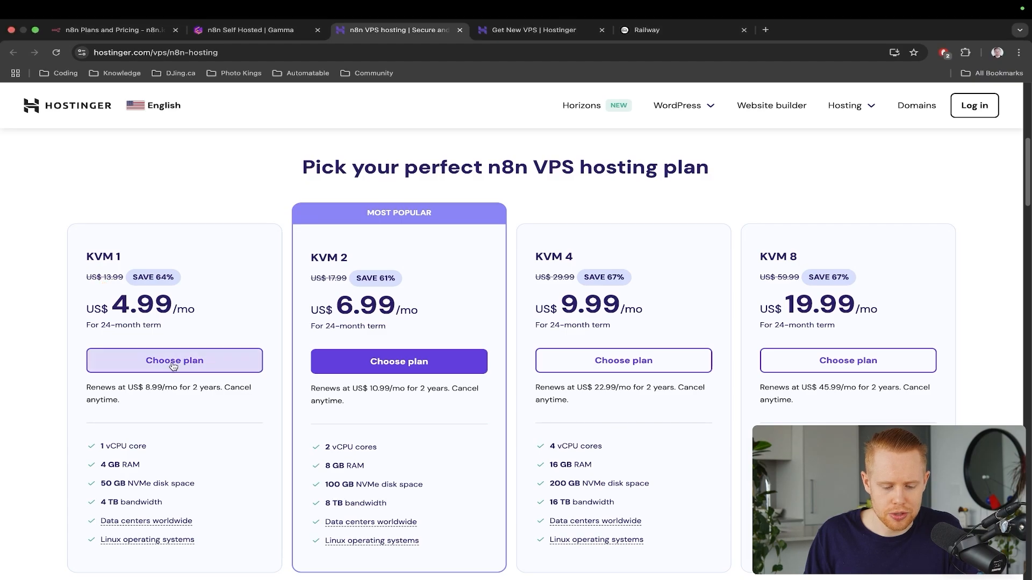
{"action": "left_click", "coordinate": [175, 362]}
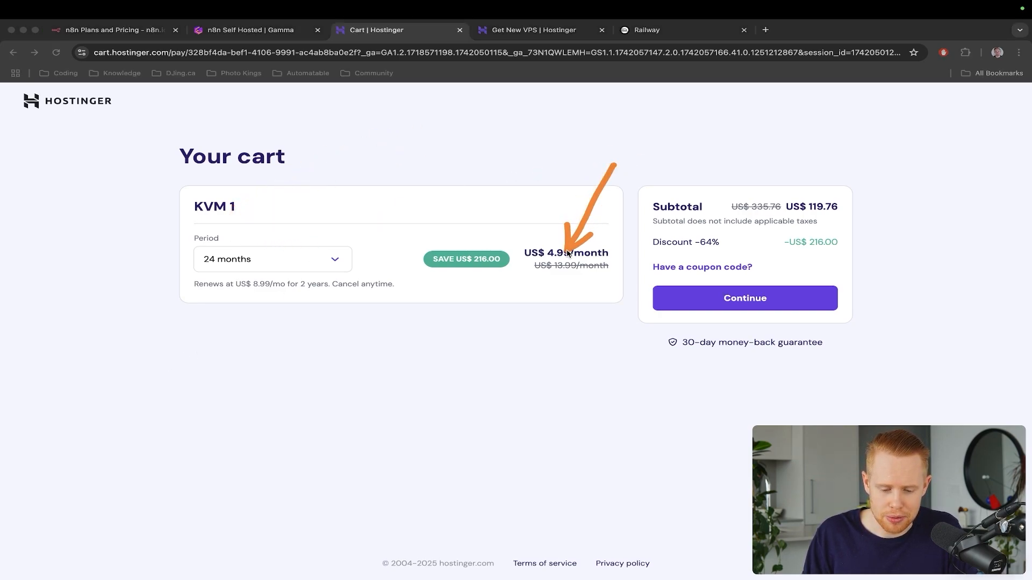
Step: Continue from the cart through checkout to the Add New VPS setup page
{"action": "left_click", "coordinate": [272, 259]}
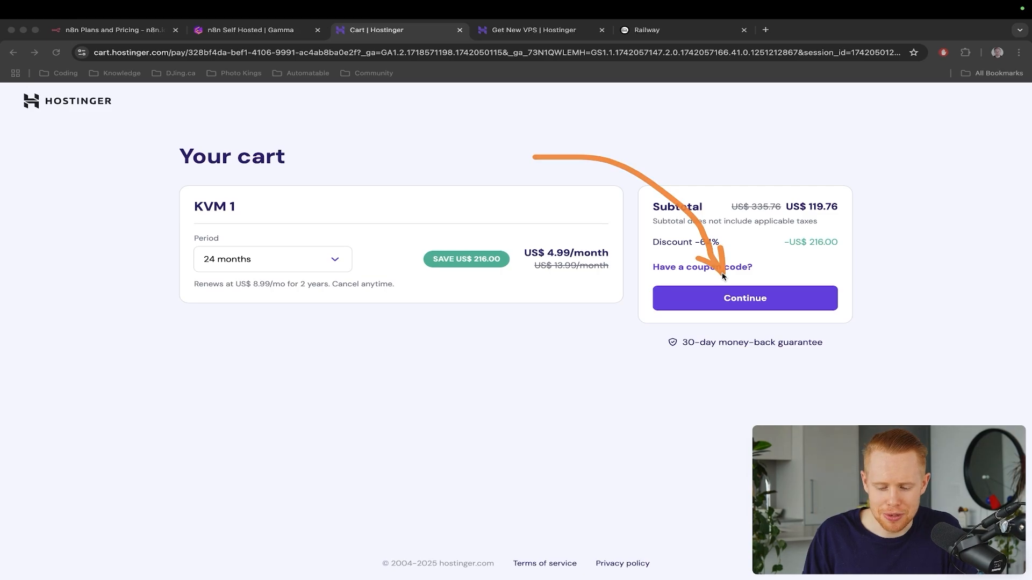
{"action": "left_click", "coordinate": [744, 298]}
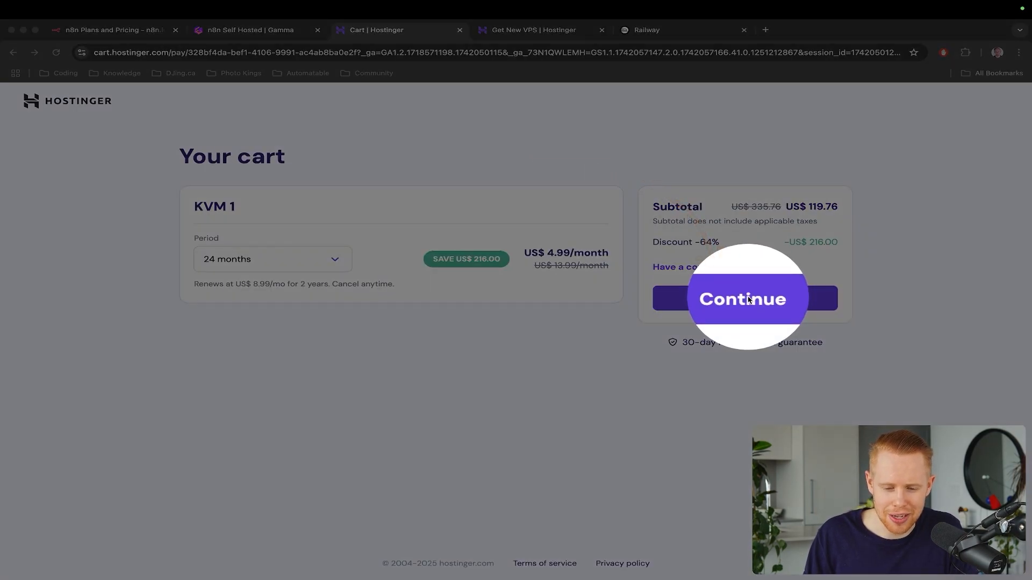
{"action": "left_click", "coordinate": [742, 298]}
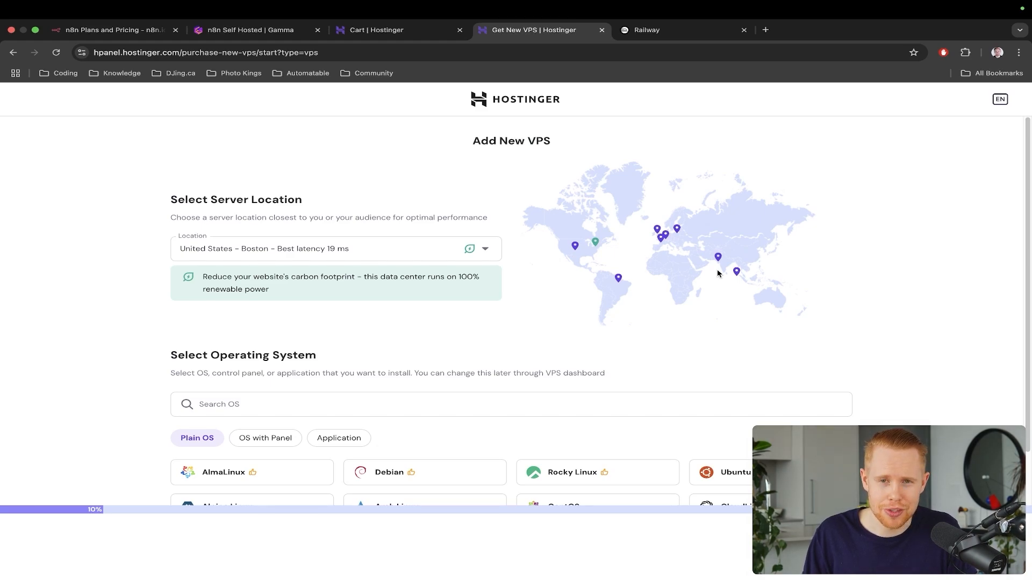
{"action": "mouse_move", "coordinate": [649, 249]}
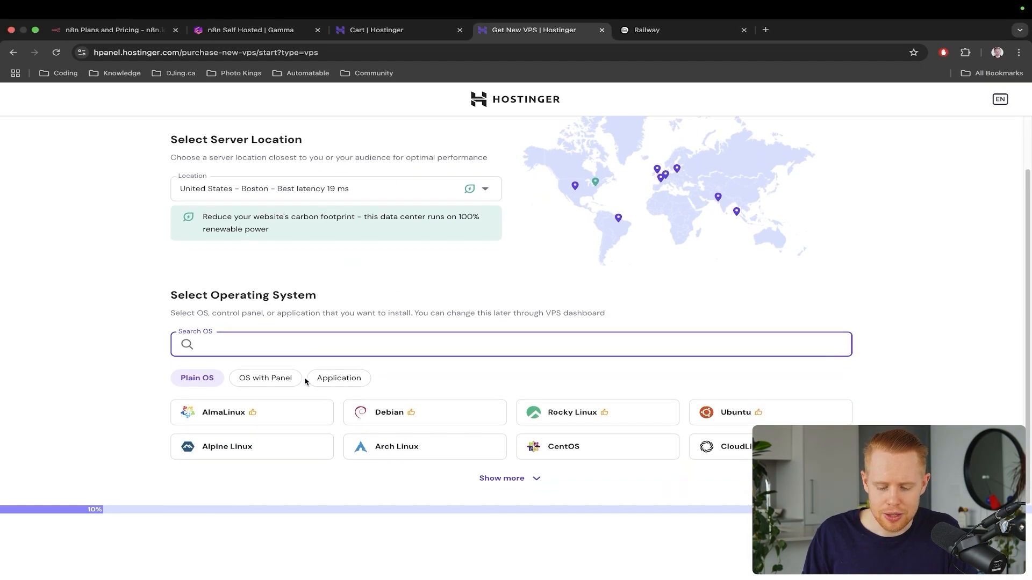
Step: Select the n8n application for the new Boston VPS and reach the Choose Plan step
{"action": "type", "text": "n8n"}
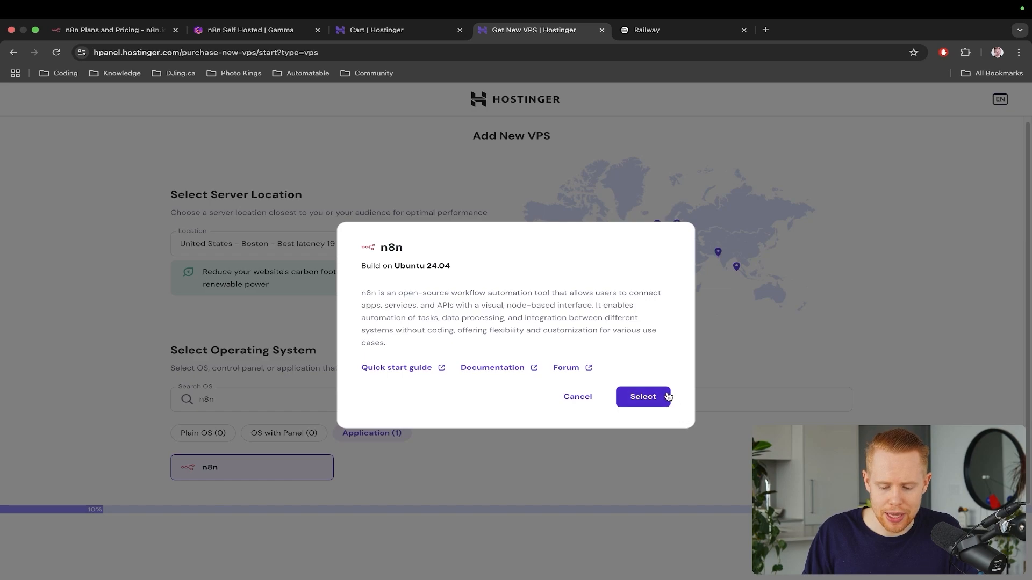
{"action": "left_click", "coordinate": [643, 396]}
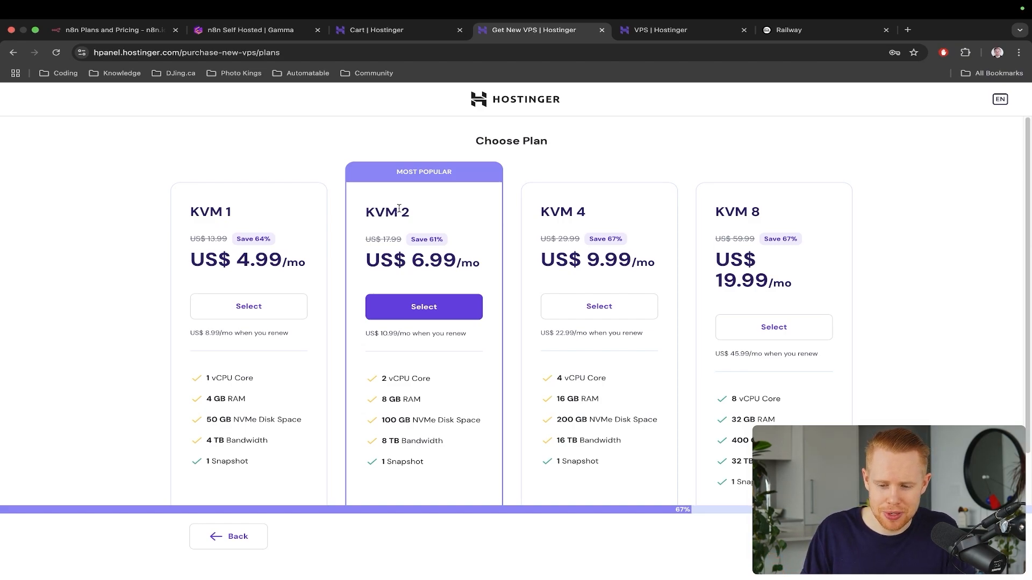
Step: Manage the running Boston n8n VPS and launch its hosted n8n sign-in page
{"action": "left_click", "coordinate": [658, 30]}
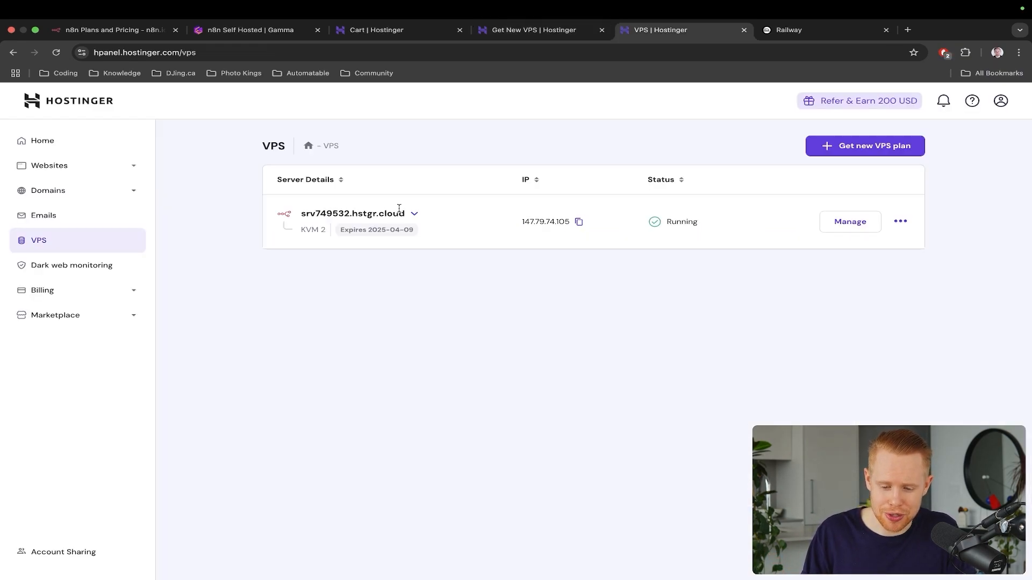
{"action": "left_click_drag", "start_coordinate": [321, 509], "coordinate": [533, 352]}
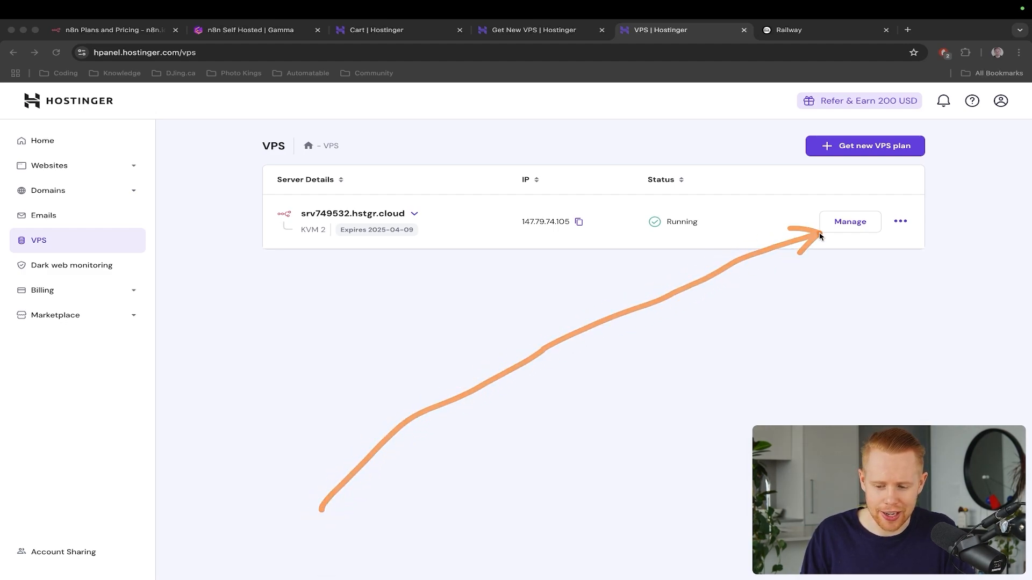
{"action": "left_click", "coordinate": [849, 222]}
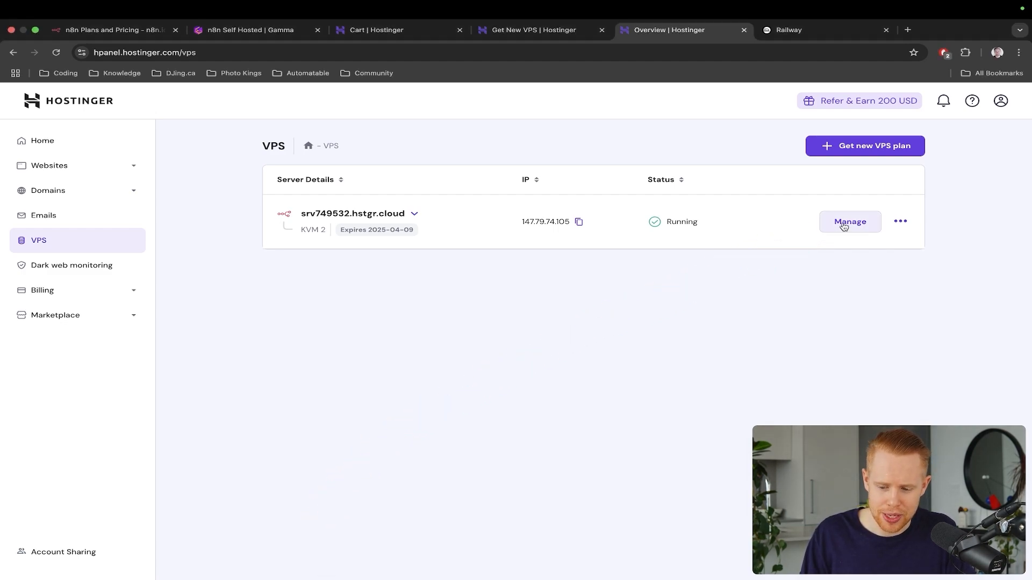
{"action": "left_click", "coordinate": [849, 221]}
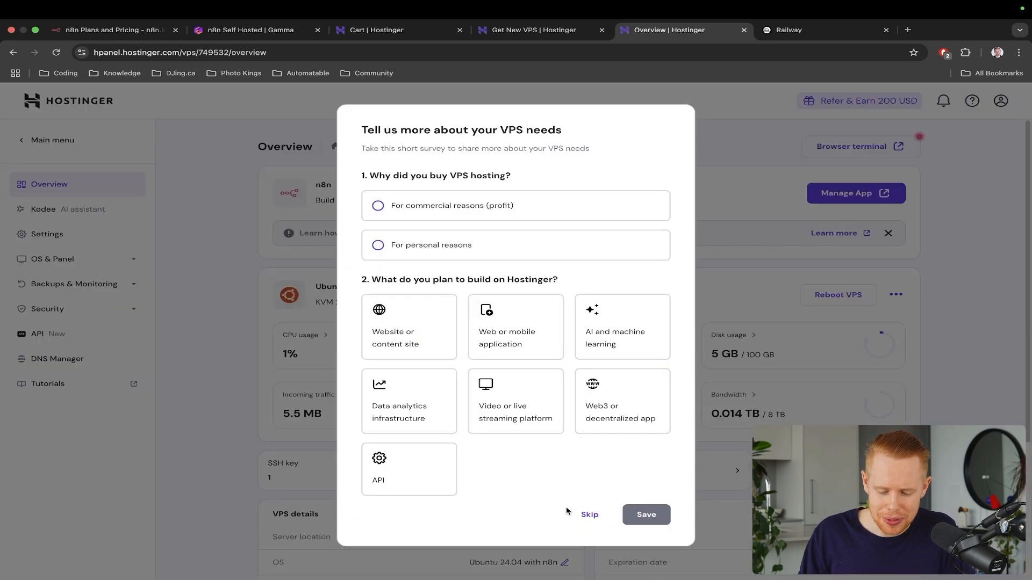
{"action": "left_click", "coordinate": [588, 515]}
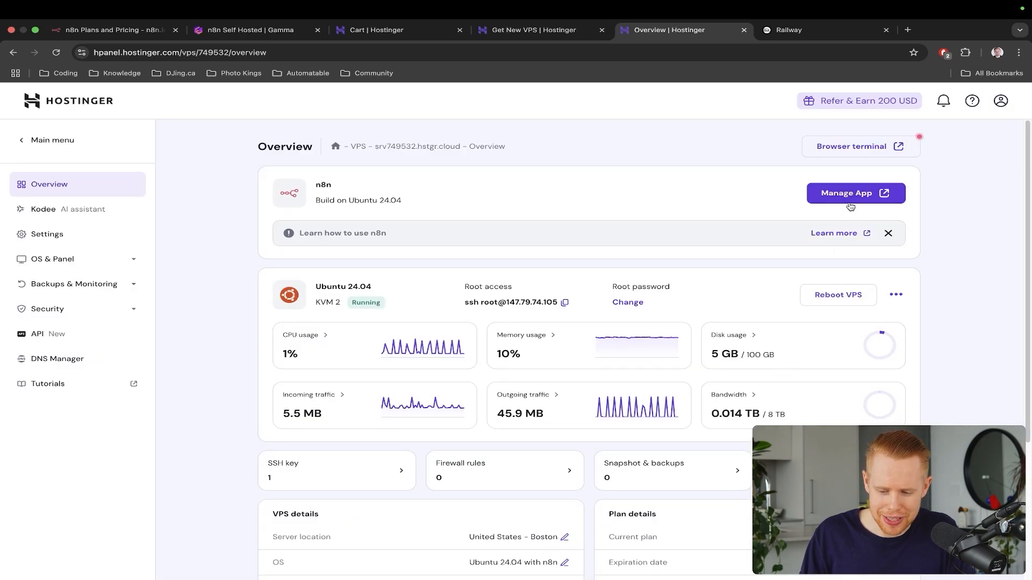
{"action": "left_click", "coordinate": [855, 193]}
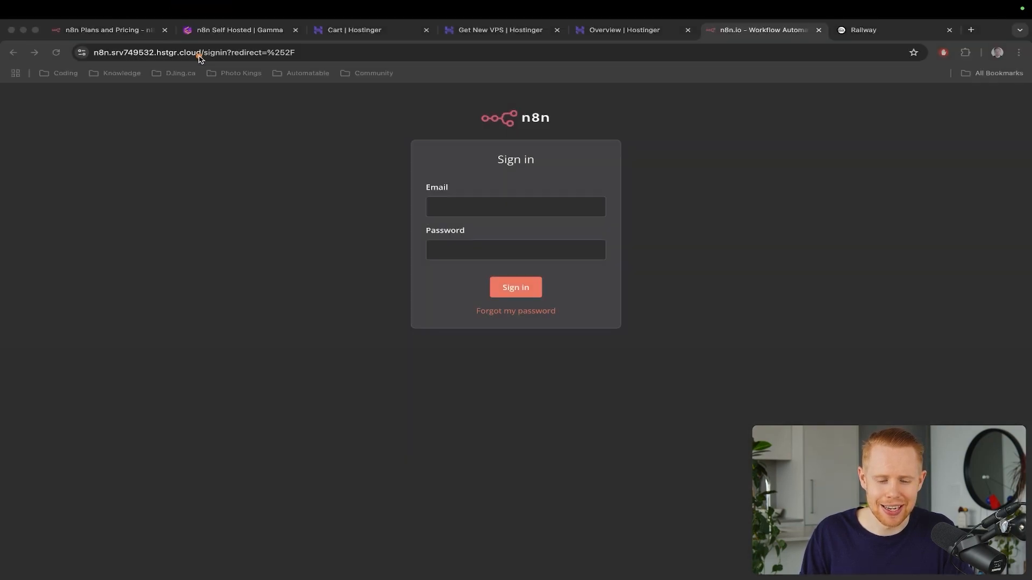
Step: Return to the VPS overview, then switch to the Railway website
{"action": "left_click", "coordinate": [621, 30]}
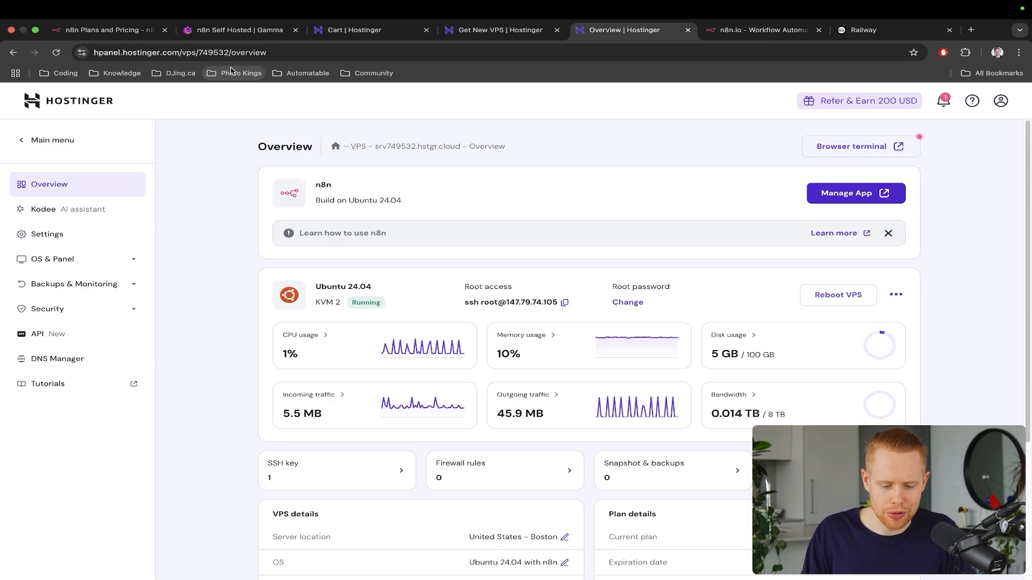
{"action": "left_click", "coordinate": [893, 30]}
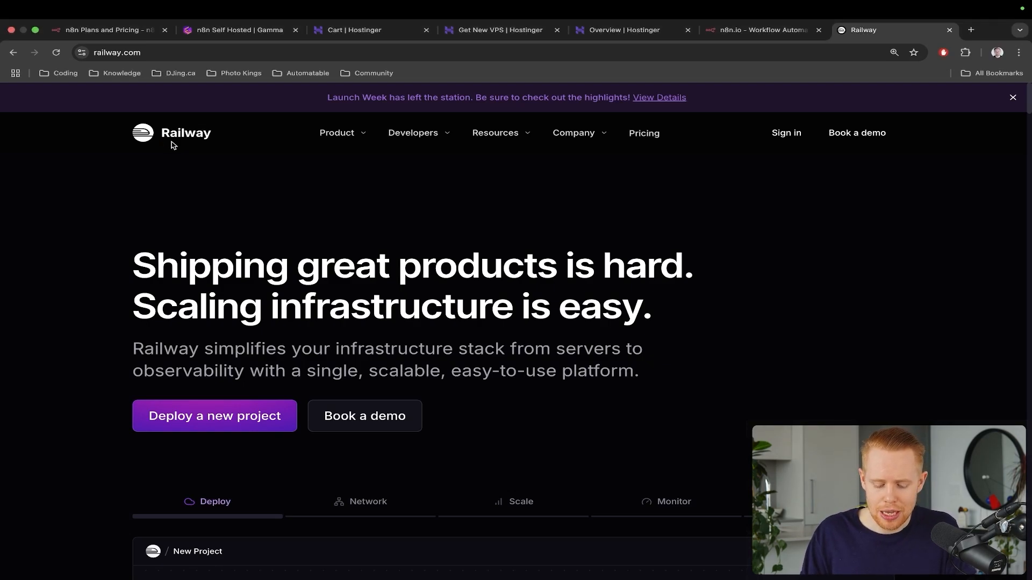
Step: Search Google for 'n8n railway', review Railway's usage-based pricing, then return to n8n's pricing page
{"action": "left_click", "coordinate": [971, 30]}
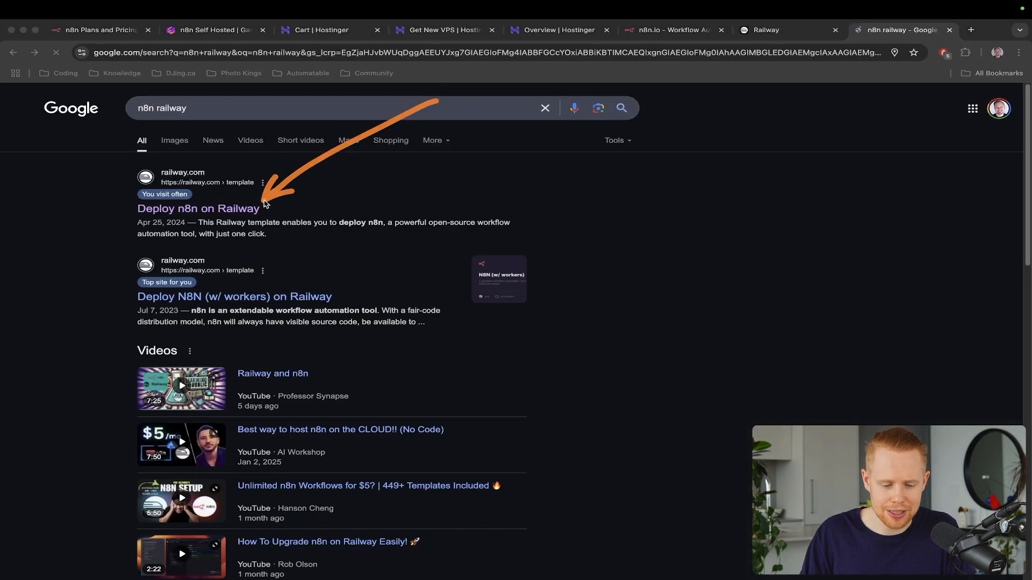
{"action": "left_click", "coordinate": [197, 208]}
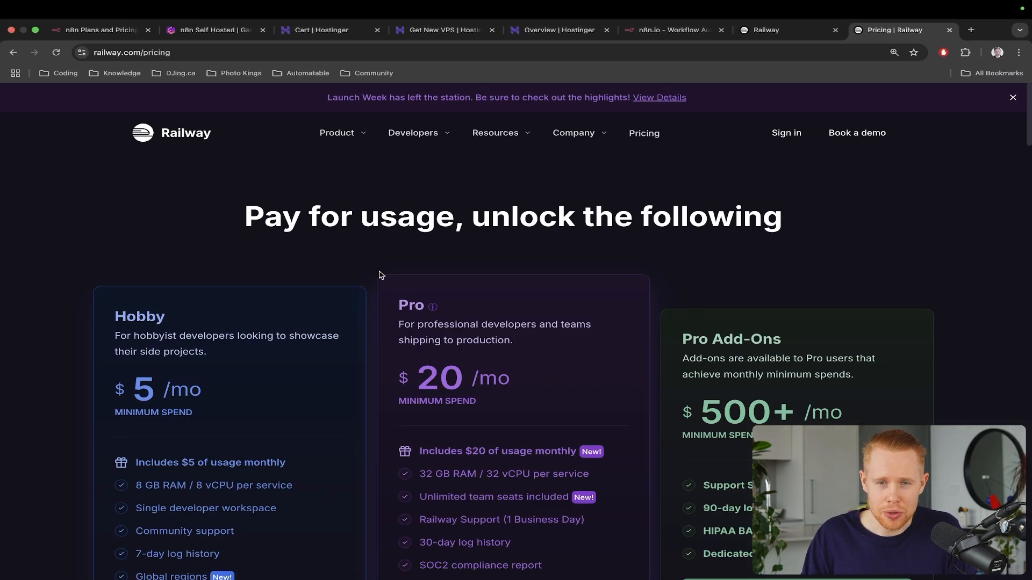
{"action": "left_click", "coordinate": [96, 30]}
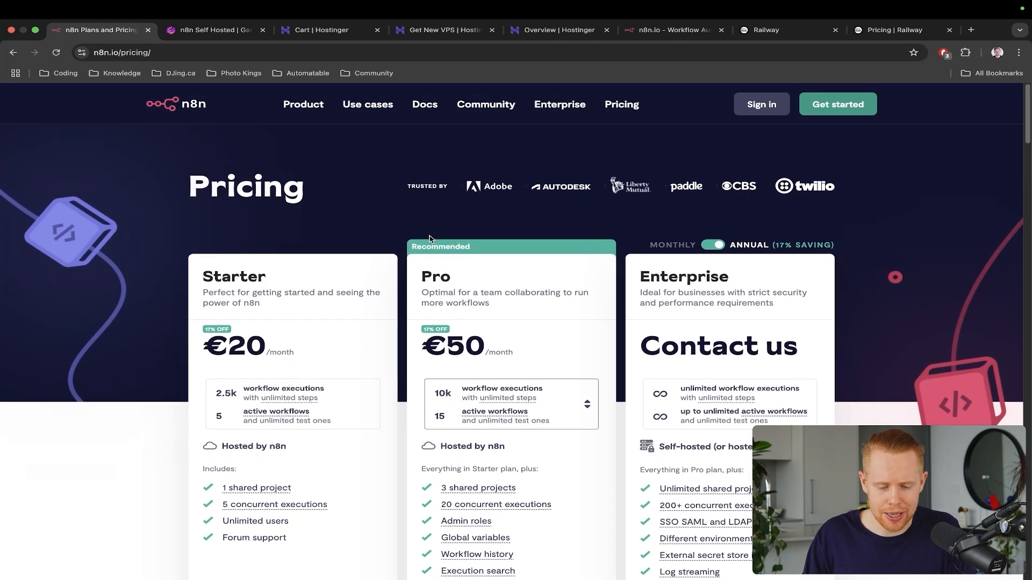
Step: Reach the n8n GitHub repository's Quick Start section and follow its Node.js link
{"action": "left_click", "coordinate": [176, 104]}
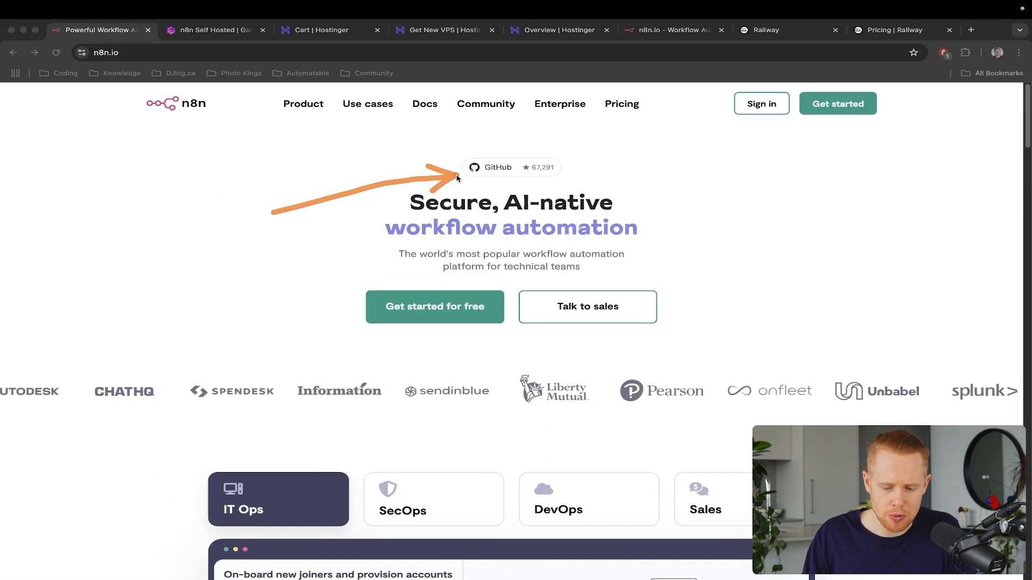
{"action": "left_click", "coordinate": [497, 168]}
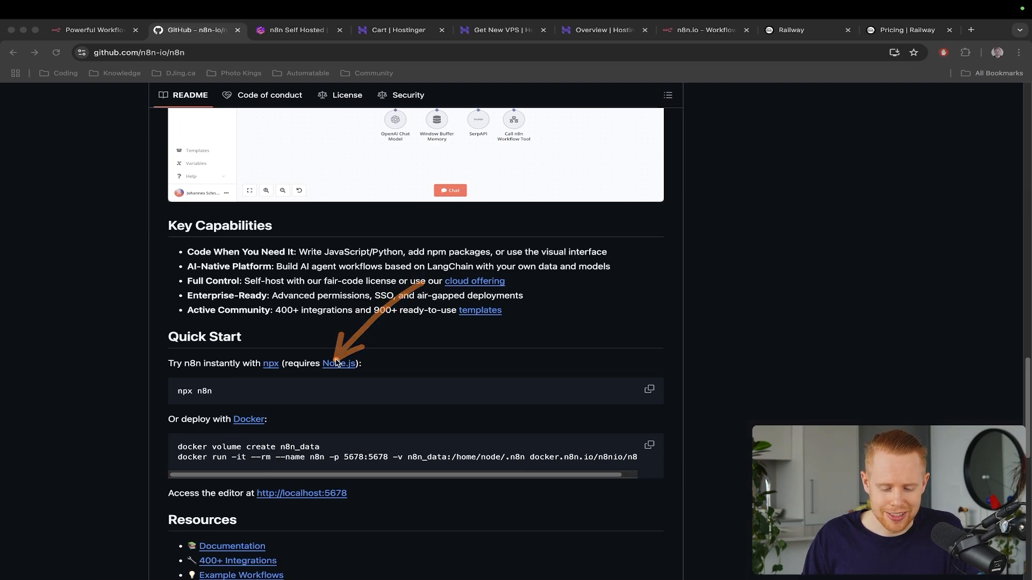
{"action": "left_click", "coordinate": [339, 362]}
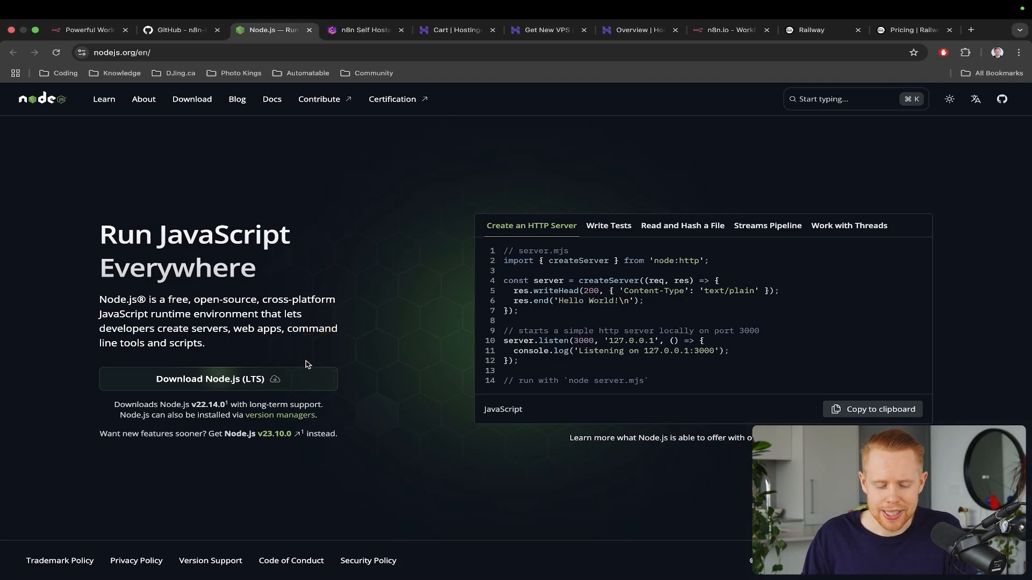
Step: Return from the Node.js download page to the n8n GitHub readme
{"action": "left_click", "coordinate": [177, 30]}
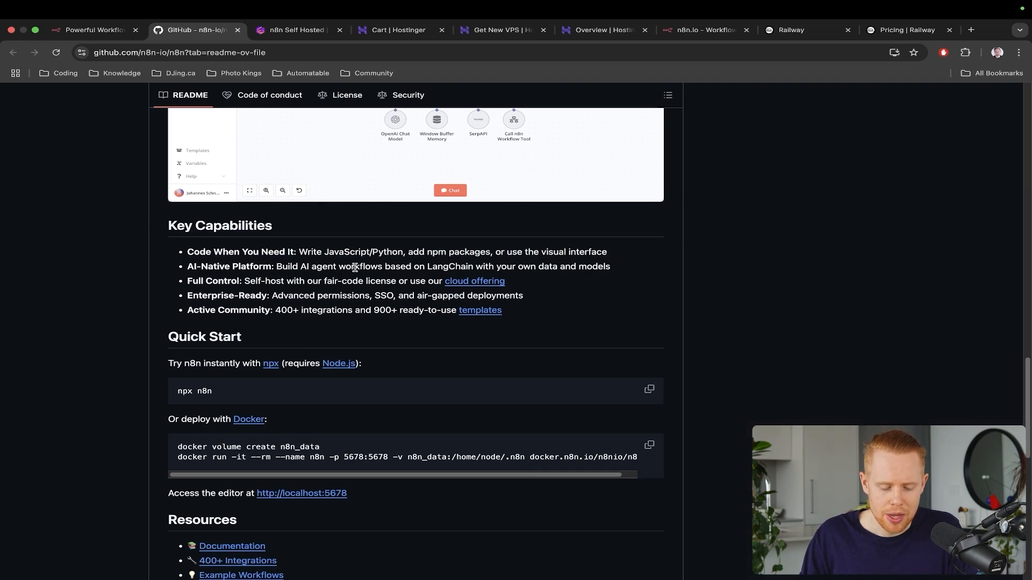
{"action": "mouse_move", "coordinate": [74, 303]}
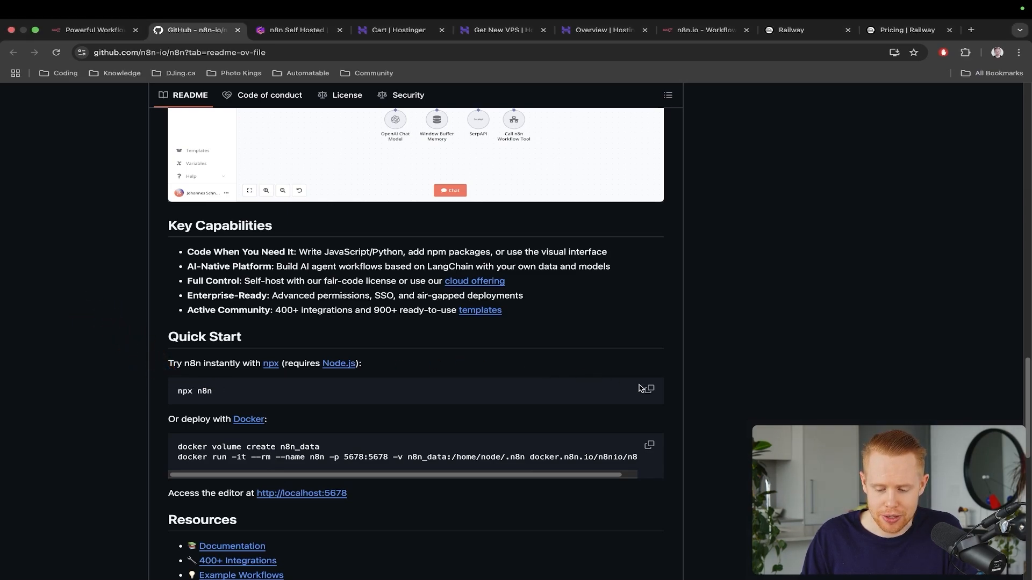
Step: Copy the 'npx n8n' quick-start command from the readme
{"action": "left_click", "coordinate": [649, 391]}
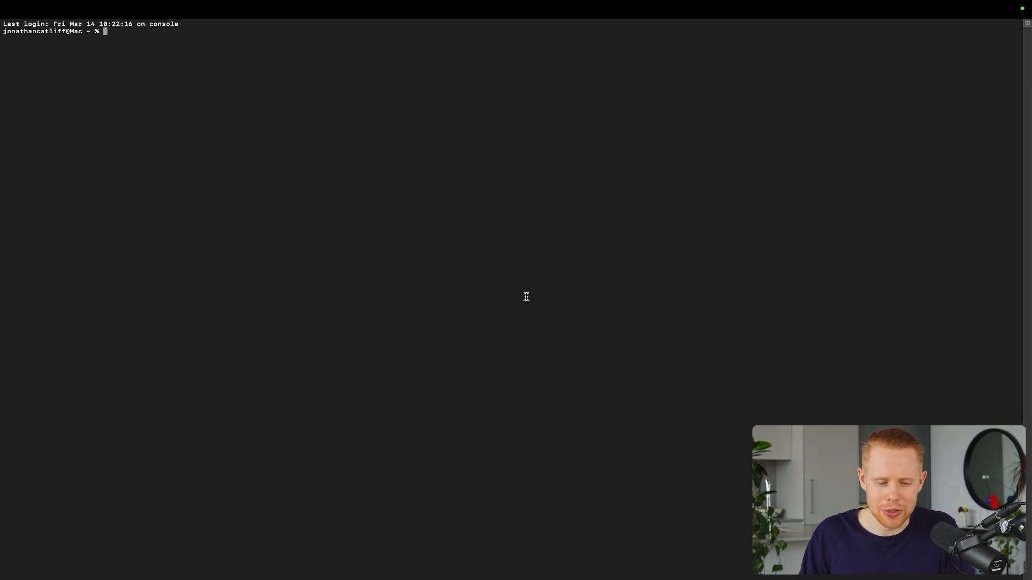
Step: Run 'npx n8n' in Terminal and confirm the package install with 'y' to start n8n locally
{"action": "type", "text": "npx n8n"}
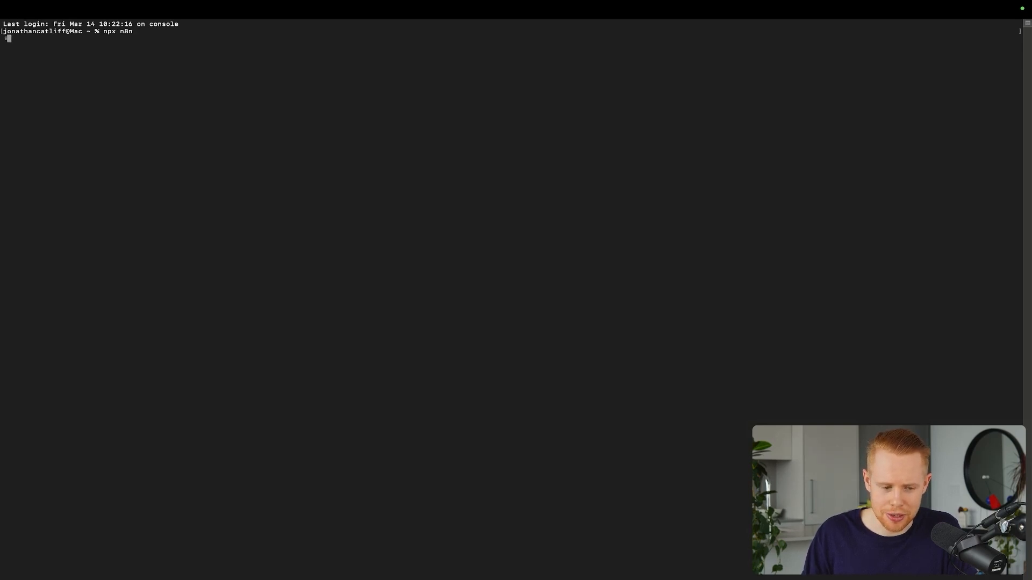
{"action": "key", "text": "Enter"}
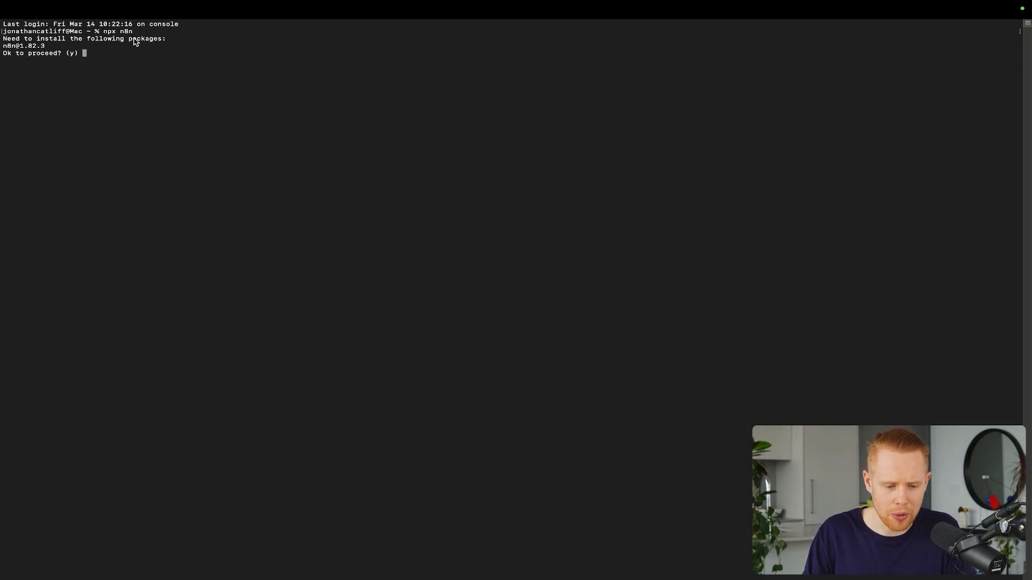
{"action": "type", "text": "y"}
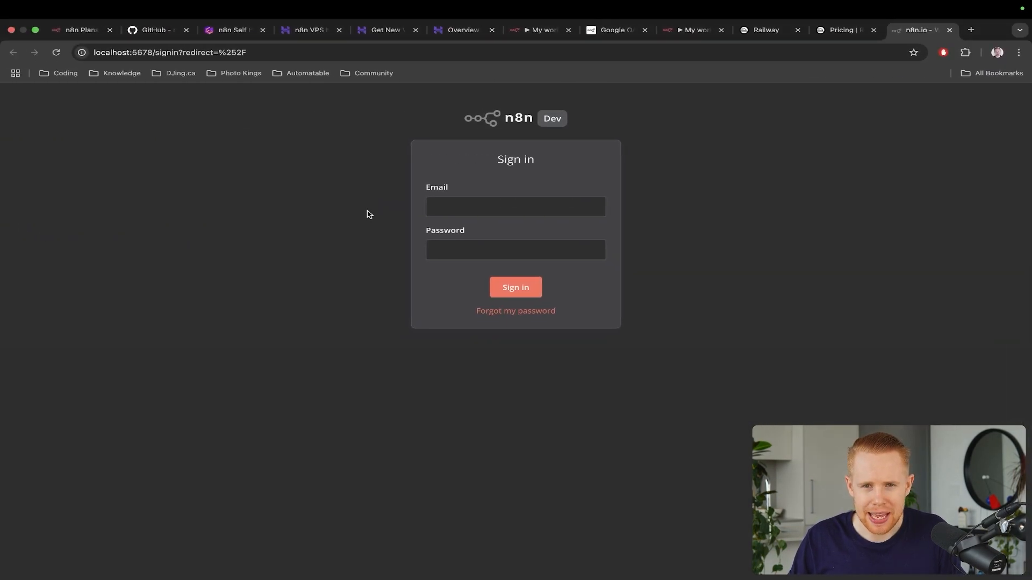
{"action": "mouse_move", "coordinate": [708, 128]}
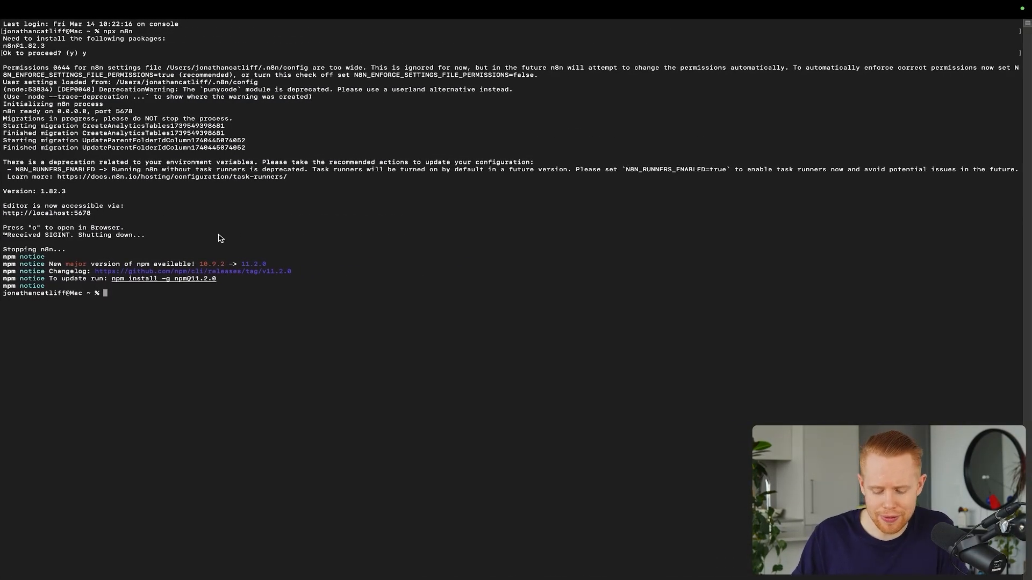
Step: Relaunch the local n8n server with npx n8n at the Terminal prompt
{"action": "type", "text": "npm"}
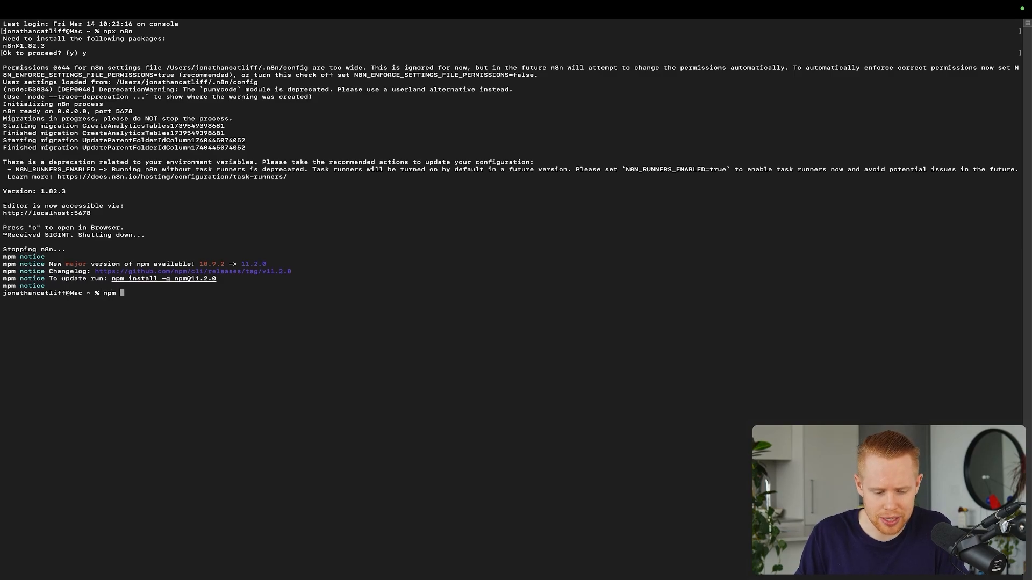
{"action": "type", "text": "npx n8n"}
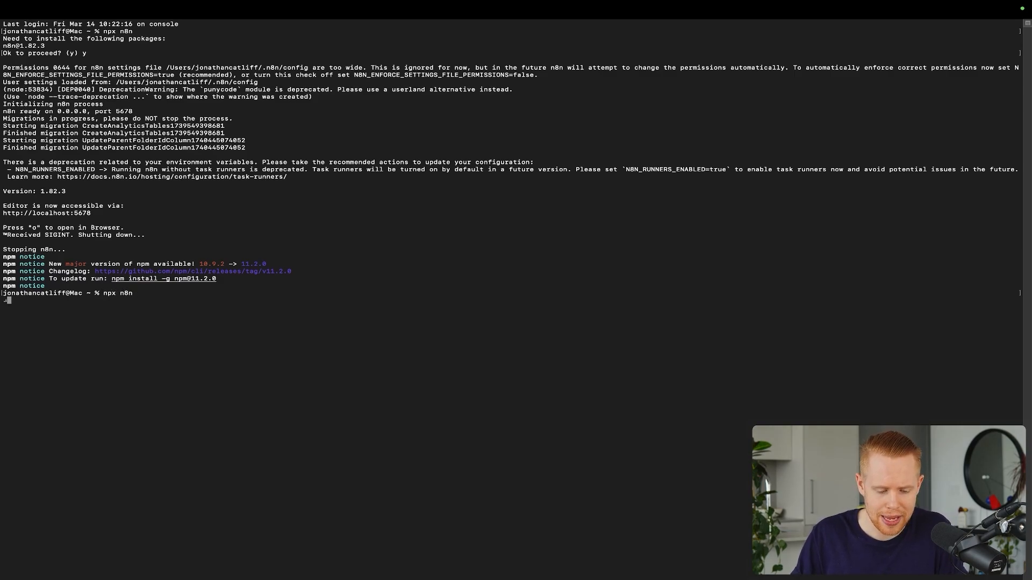
{"action": "key", "text": "enter"}
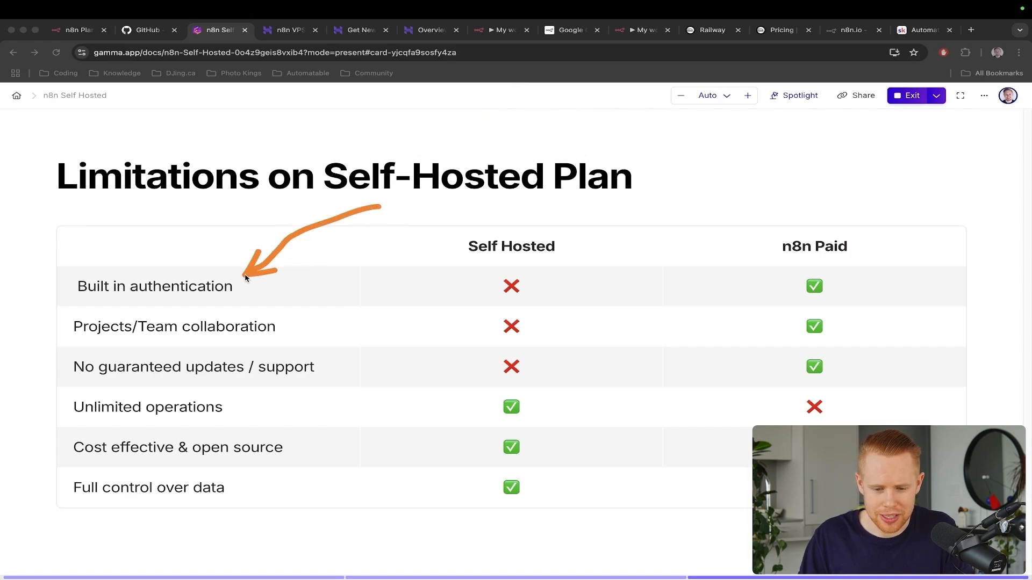
Step: Begin a new Google Sheets Trigger credential on self-hosted n8n and view its Google OAuth2 docs
{"action": "left_click", "coordinate": [502, 30]}
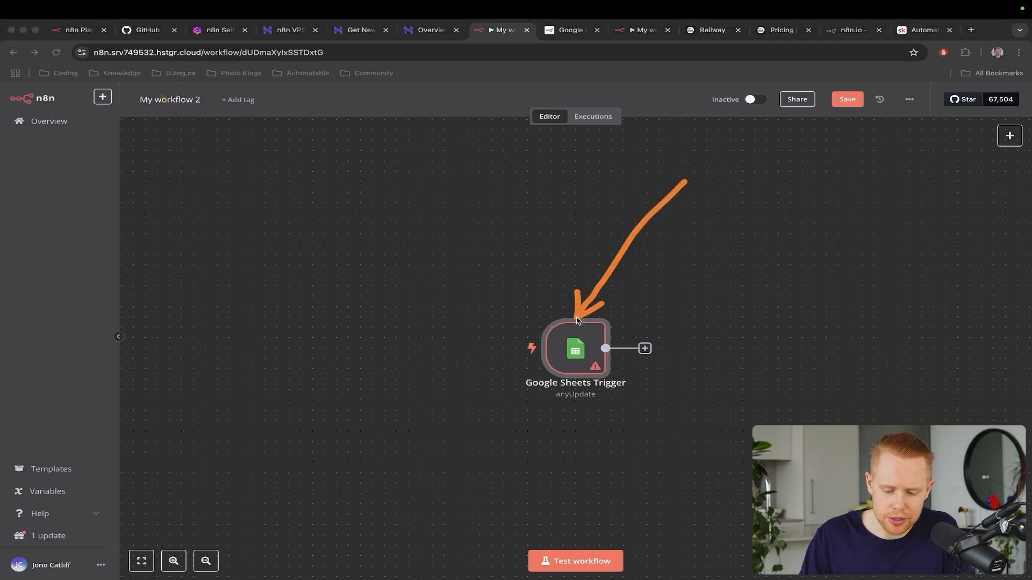
{"action": "double_click", "coordinate": [574, 349]}
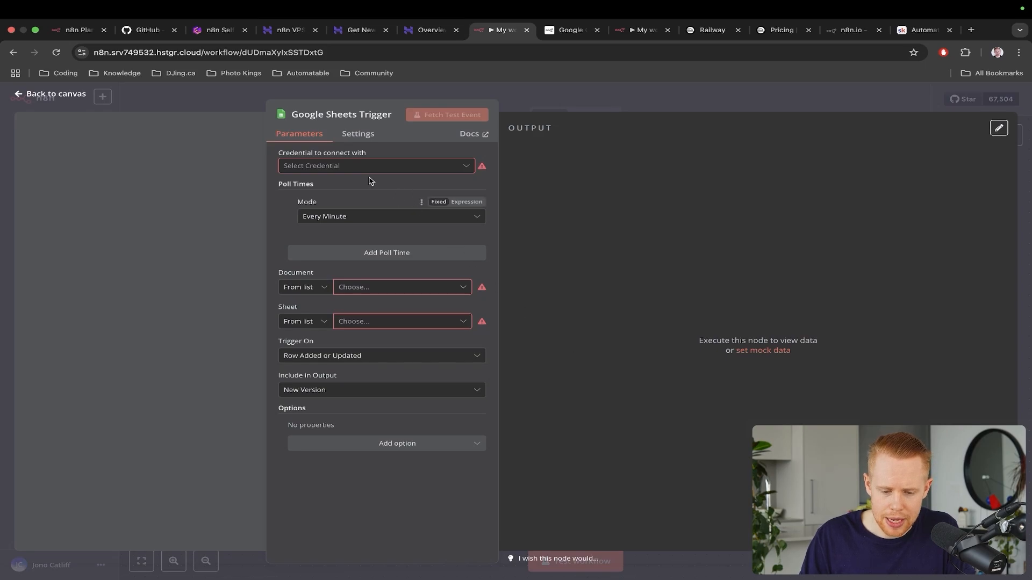
{"action": "left_click", "coordinate": [376, 166]}
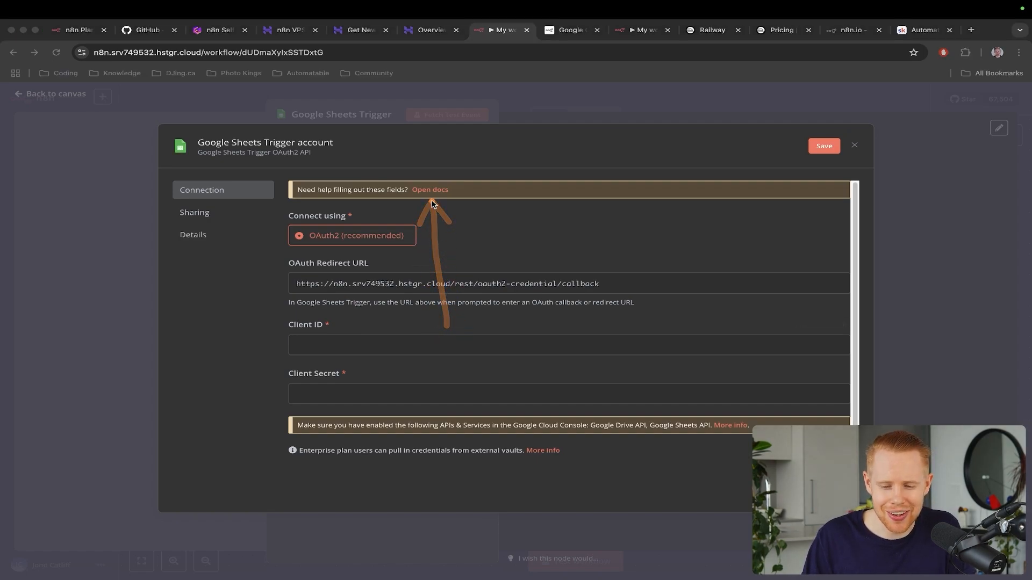
{"action": "left_click", "coordinate": [430, 189]}
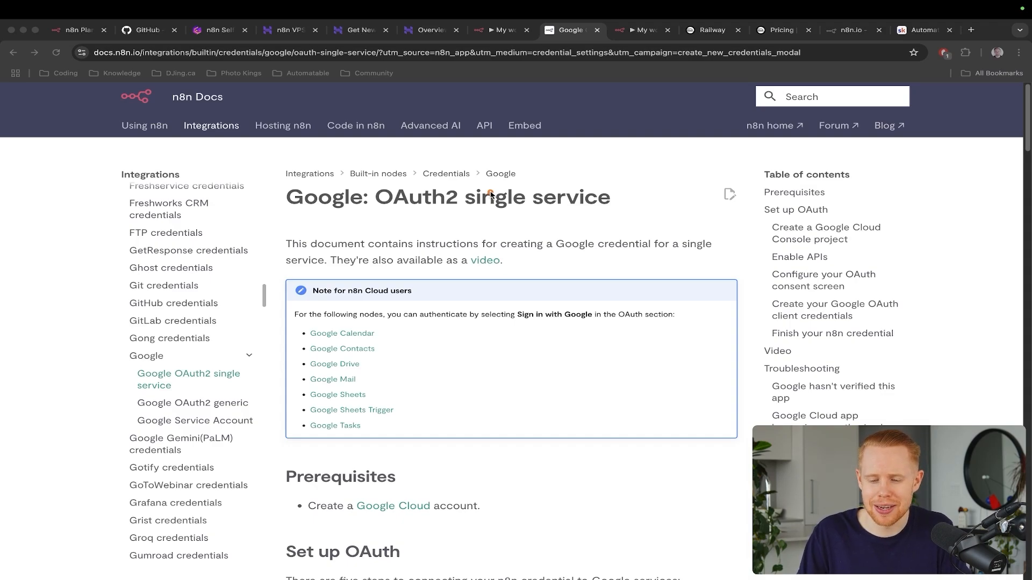
Step: Begin a new Google Sheets credential on n8n Cloud showing Google sign-in, then return to the comparison slide
{"action": "left_click", "coordinate": [639, 30]}
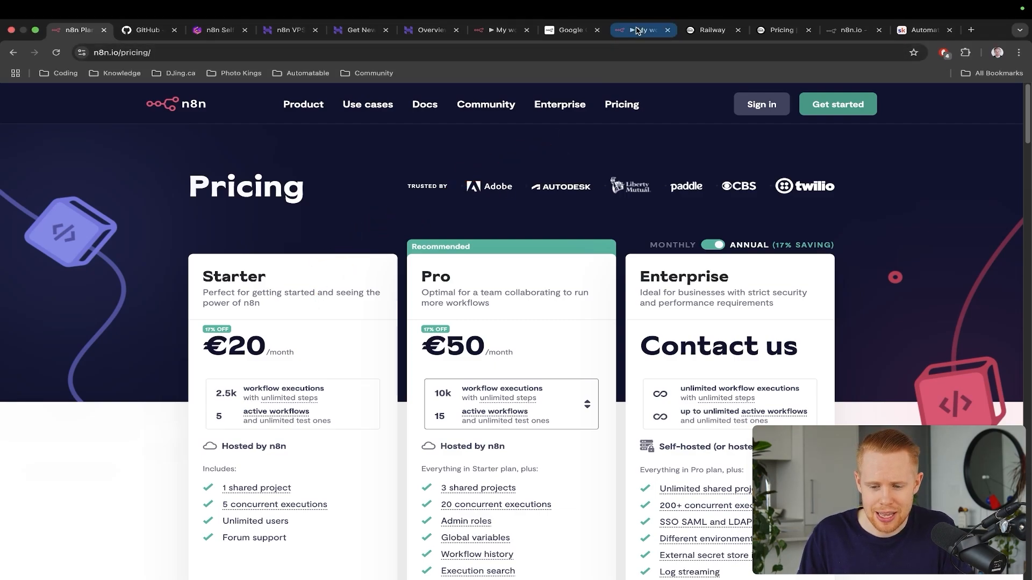
{"action": "left_click", "coordinate": [639, 30]}
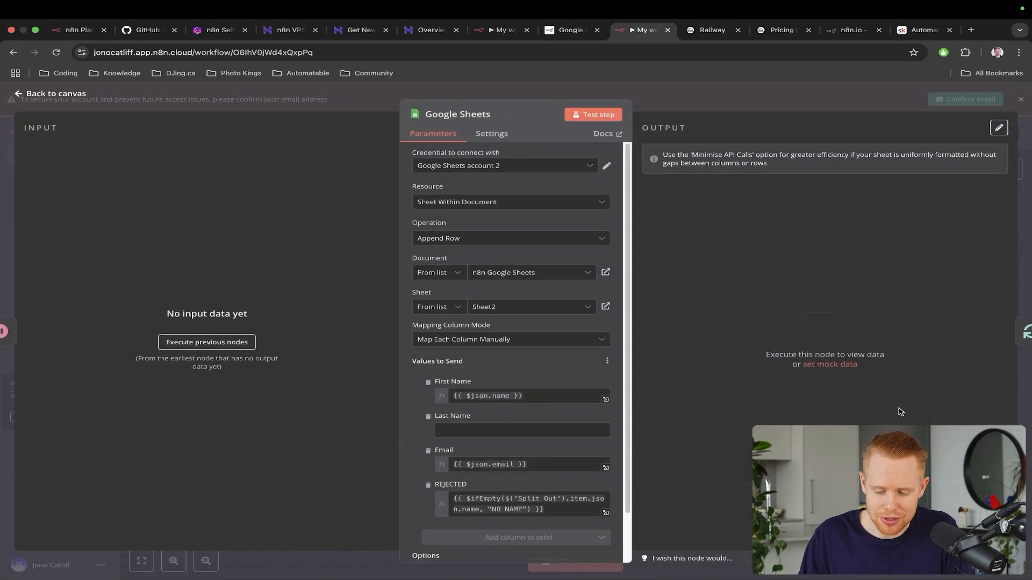
{"action": "left_click", "coordinate": [505, 165]}
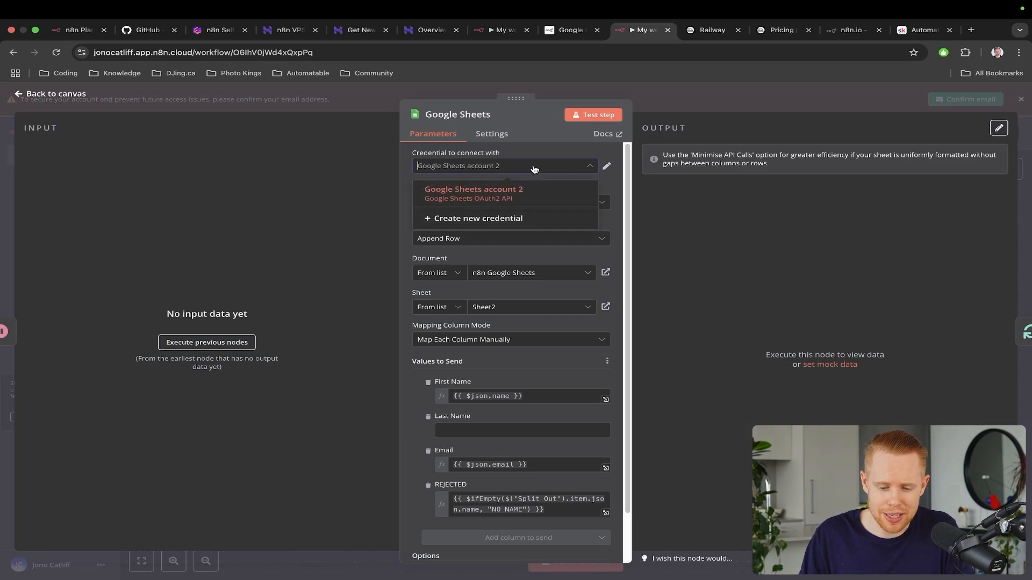
{"action": "left_click", "coordinate": [478, 218]}
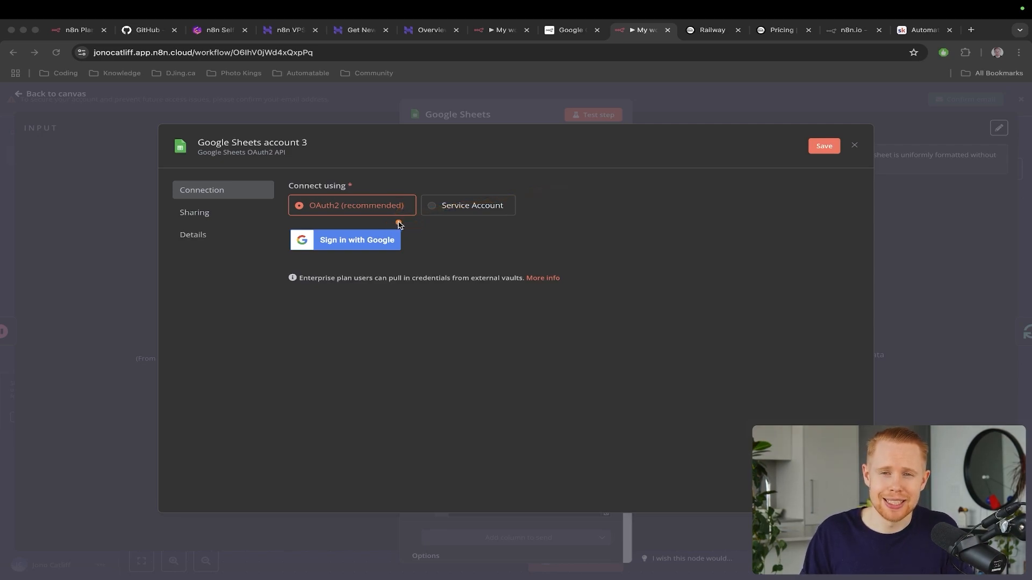
{"action": "mouse_move", "coordinate": [559, 68]}
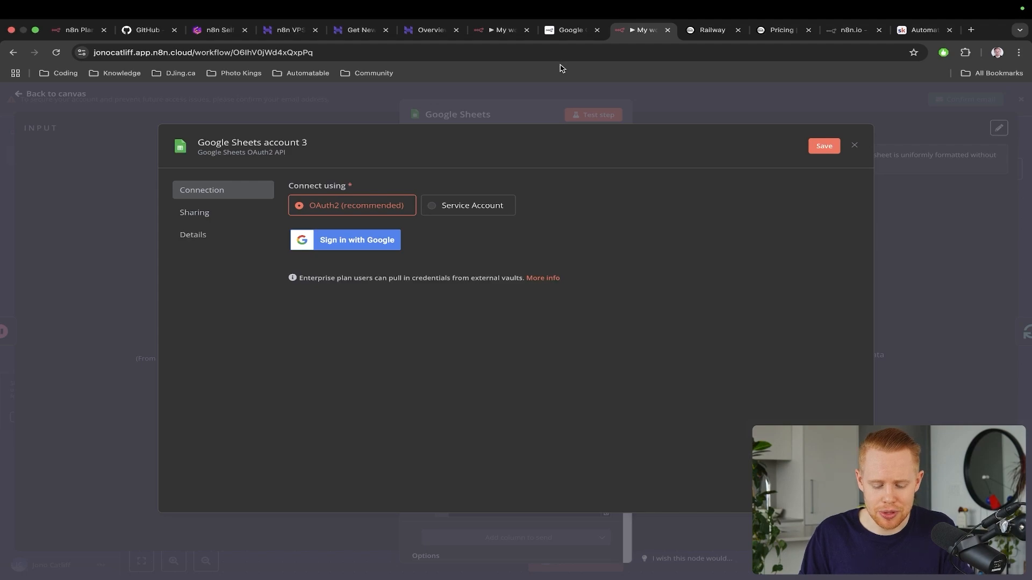
{"action": "left_click", "coordinate": [217, 30]}
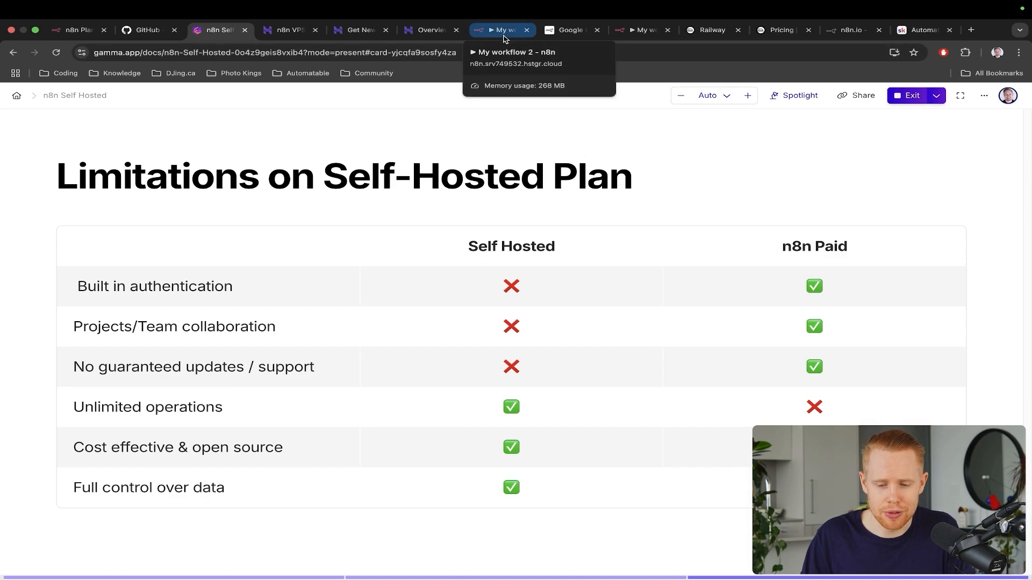
Step: Discard the unconnected cloud credential and view the self-hosted credential's manual Client ID and Secret fields
{"action": "left_click", "coordinate": [641, 30]}
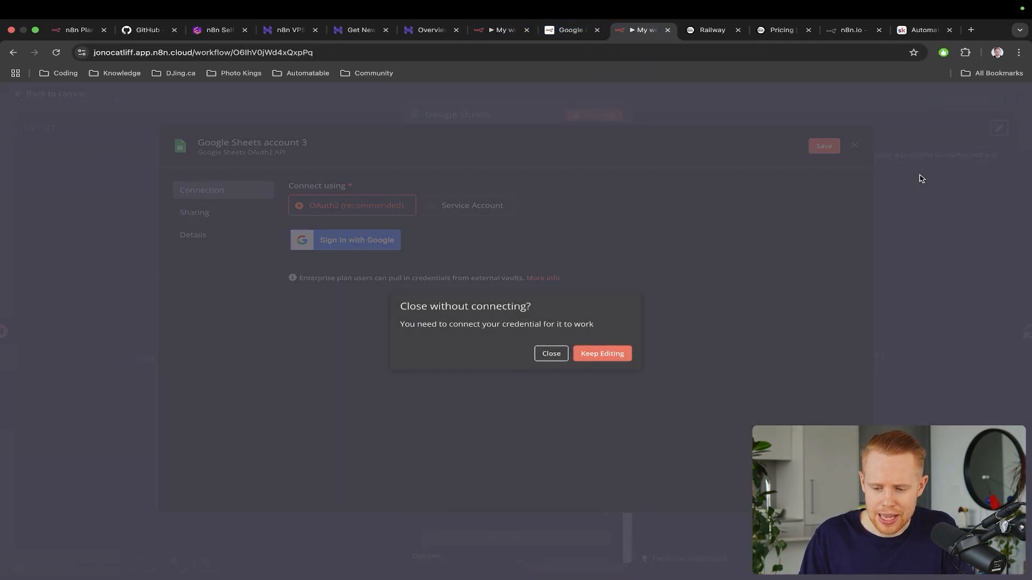
{"action": "left_click", "coordinate": [551, 354]}
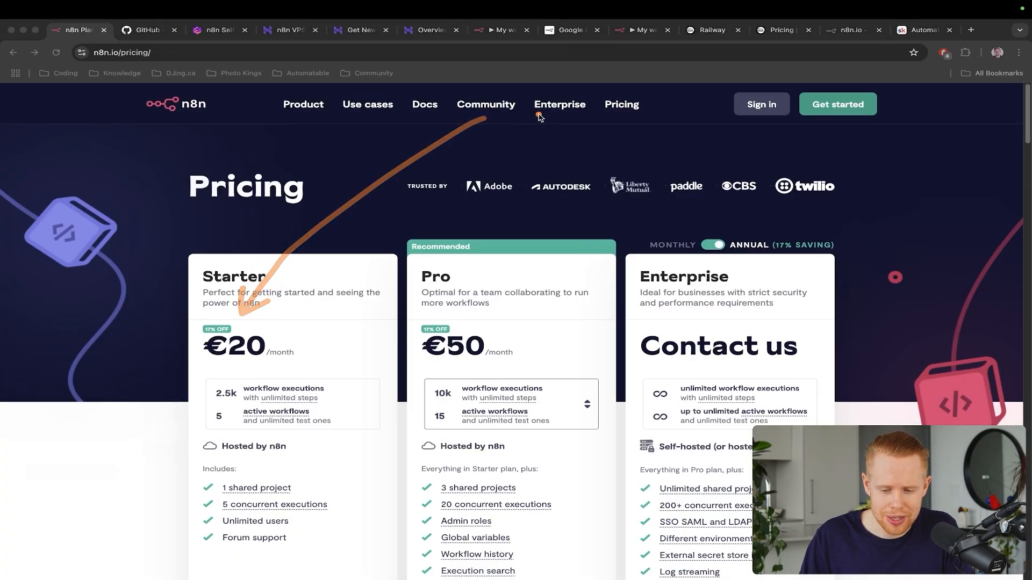
{"action": "left_click", "coordinate": [637, 30]}
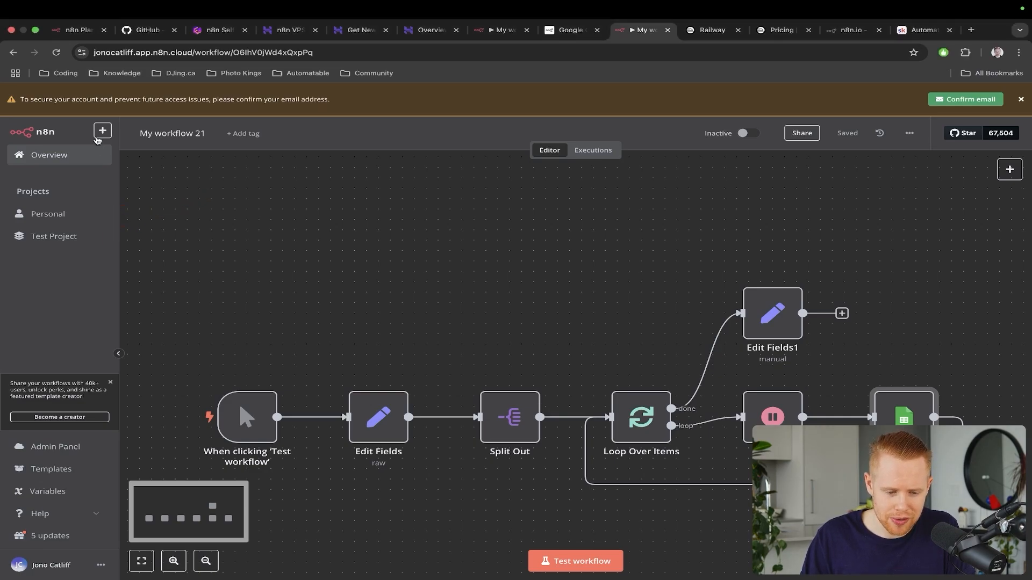
{"action": "left_click", "coordinate": [102, 131]}
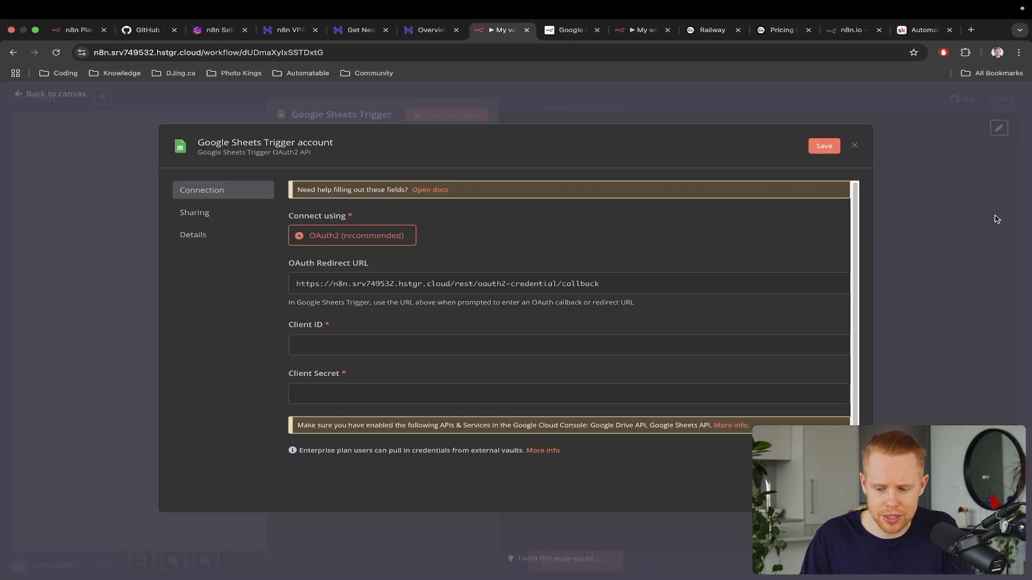
Step: Show that creating a Project on self-hosted n8n is Enterprise-only, then return to the limitations slide
{"action": "left_click", "coordinate": [855, 145]}
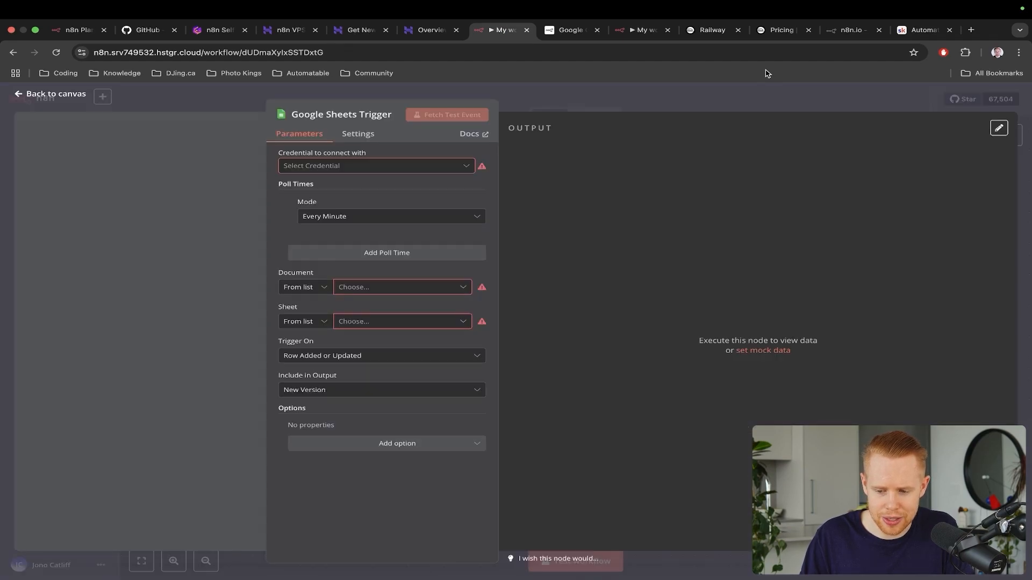
{"action": "left_click", "coordinate": [51, 94]}
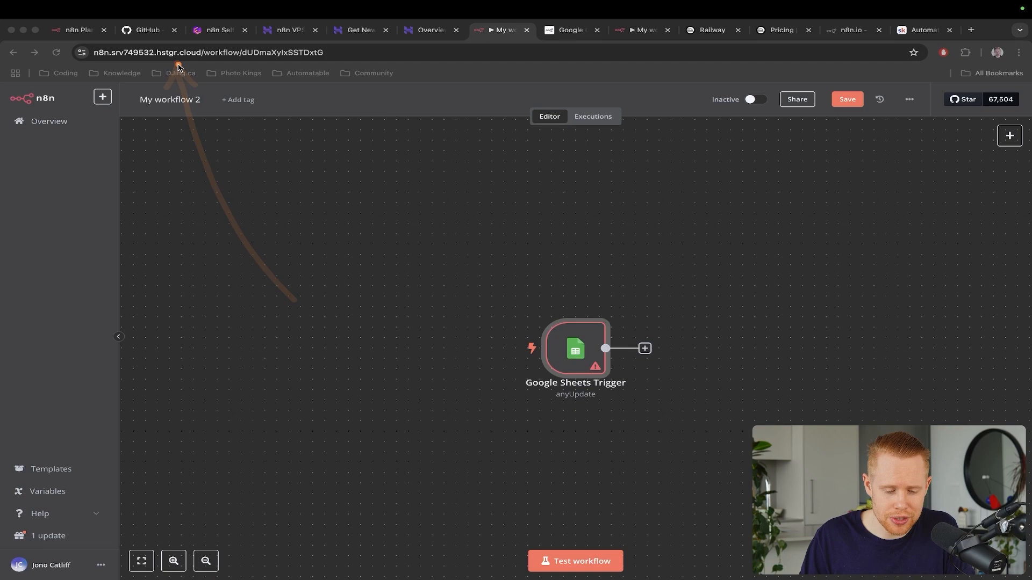
{"action": "left_click", "coordinate": [103, 97]}
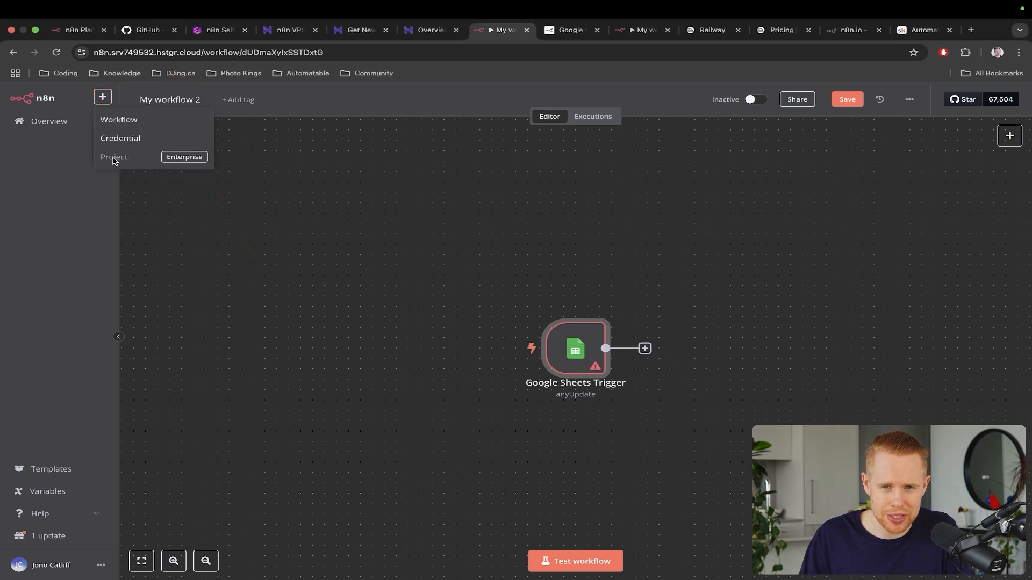
{"action": "left_click", "coordinate": [257, 201]}
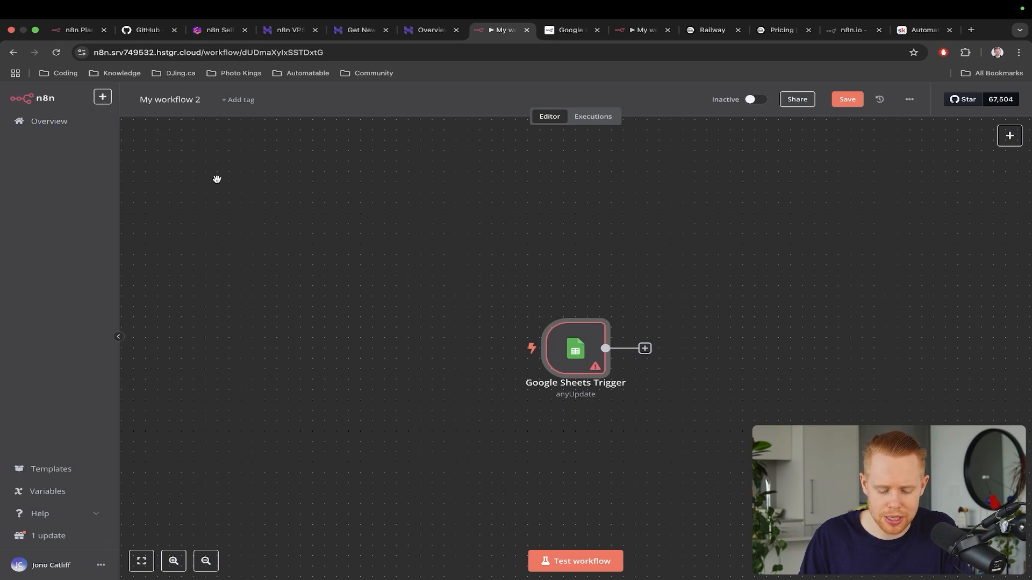
{"action": "left_click", "coordinate": [217, 30]}
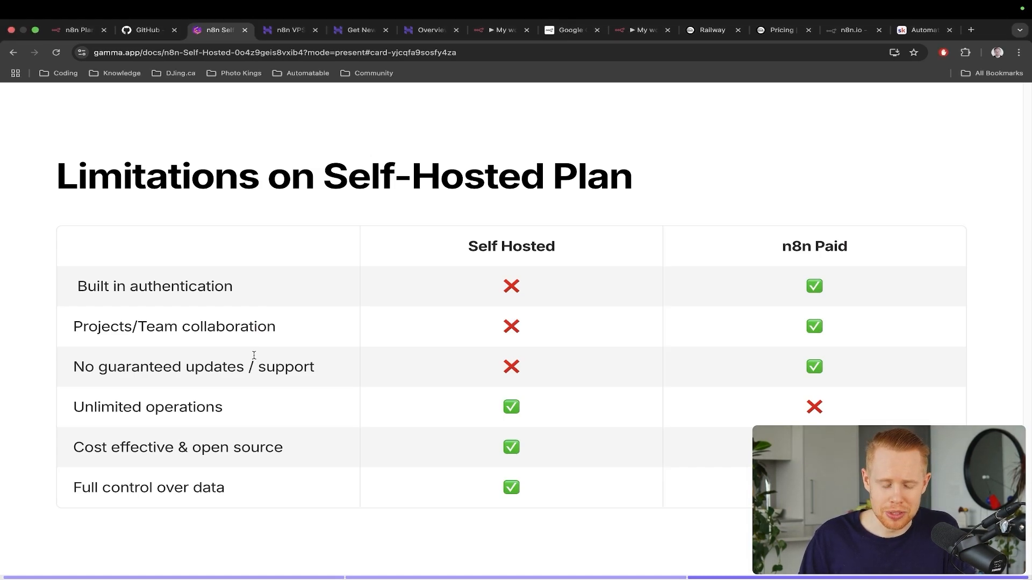
{"action": "left_click", "coordinate": [74, 30]}
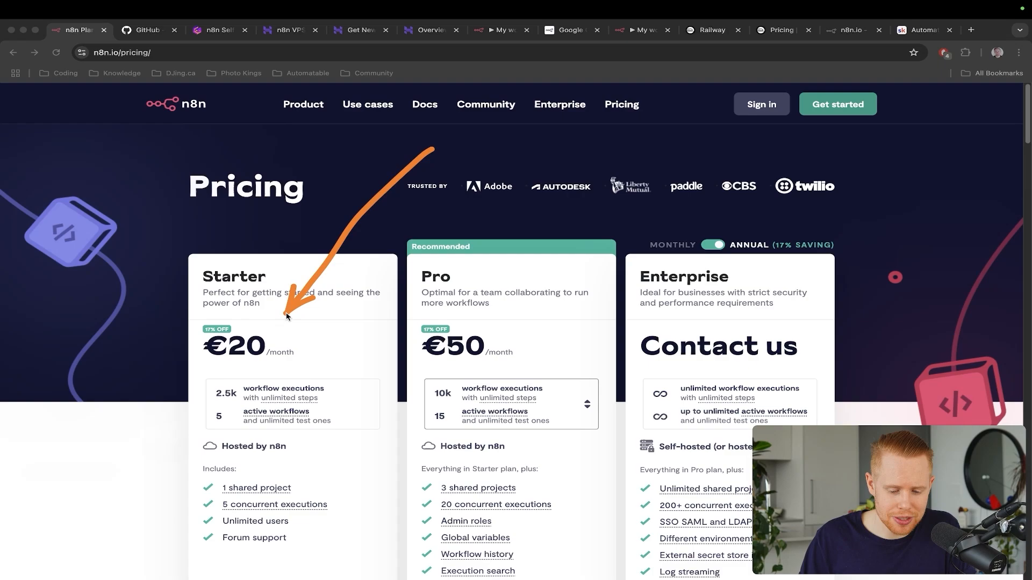
{"action": "mouse_move", "coordinate": [506, 297]}
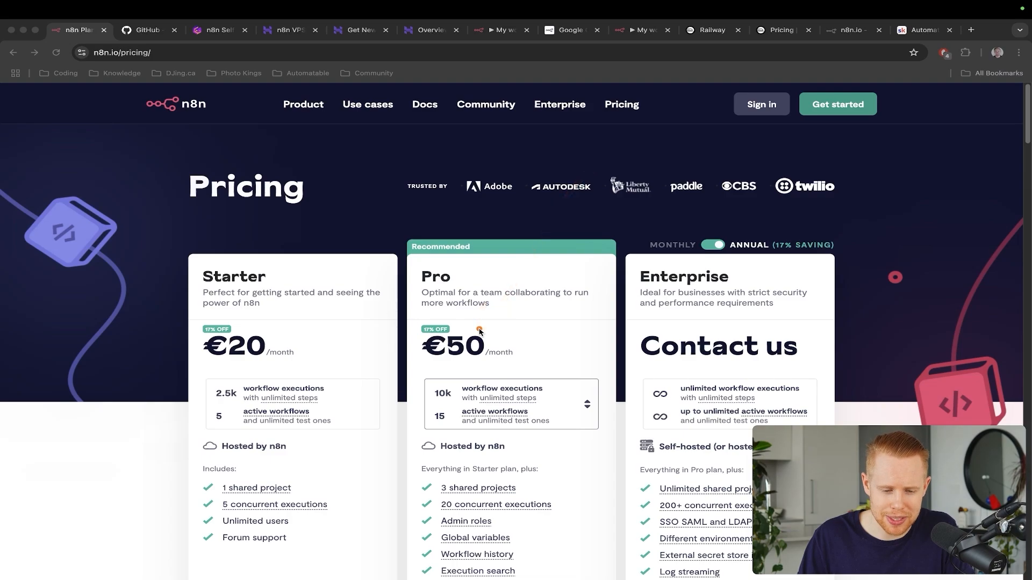
{"action": "left_click", "coordinate": [218, 30]}
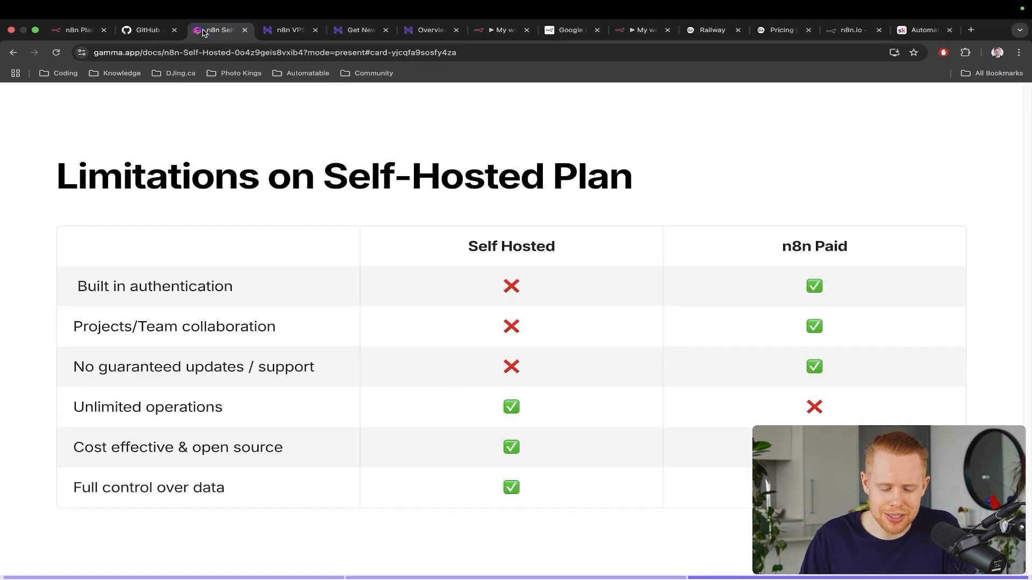
{"action": "mouse_move", "coordinate": [274, 232]}
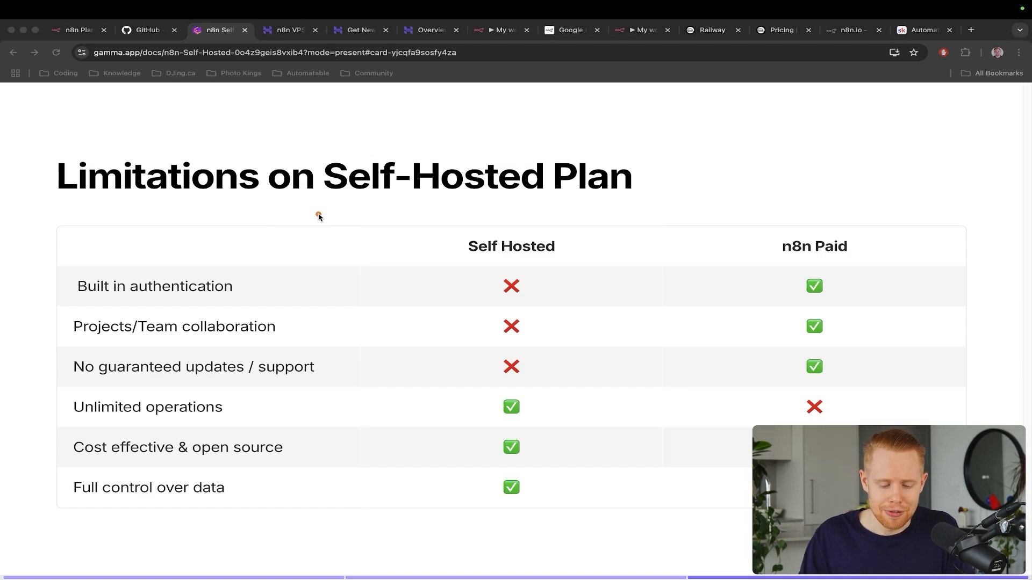
{"action": "left_click_drag", "start_coordinate": [319, 217], "coordinate": [186, 400]}
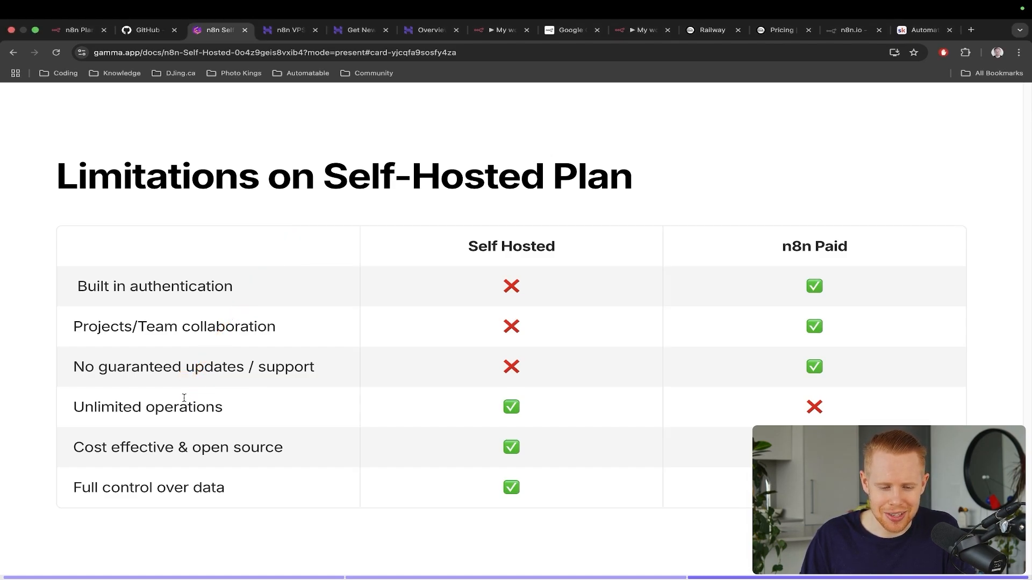
{"action": "mouse_move", "coordinate": [288, 140]}
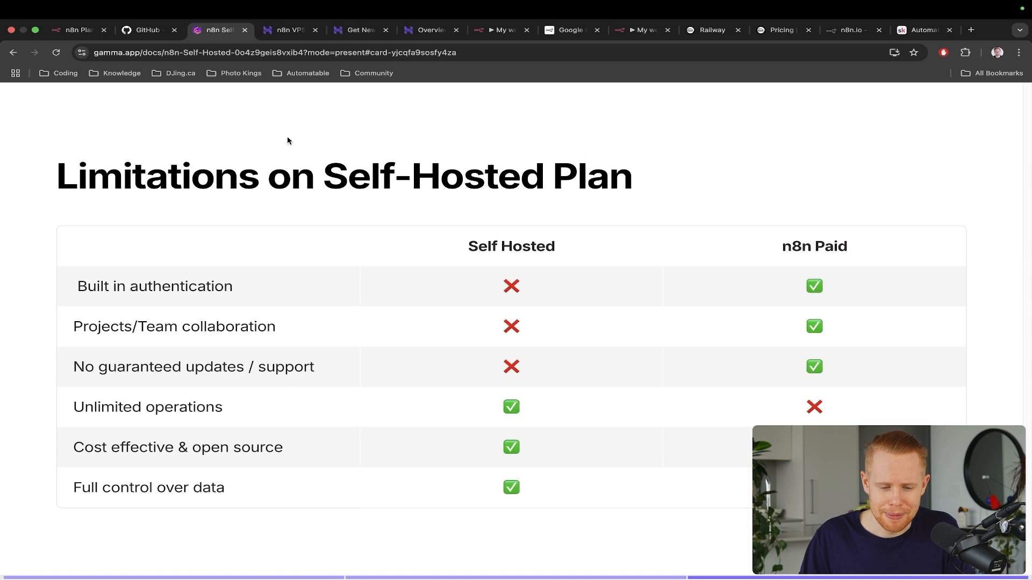
{"action": "left_click", "coordinate": [288, 31]}
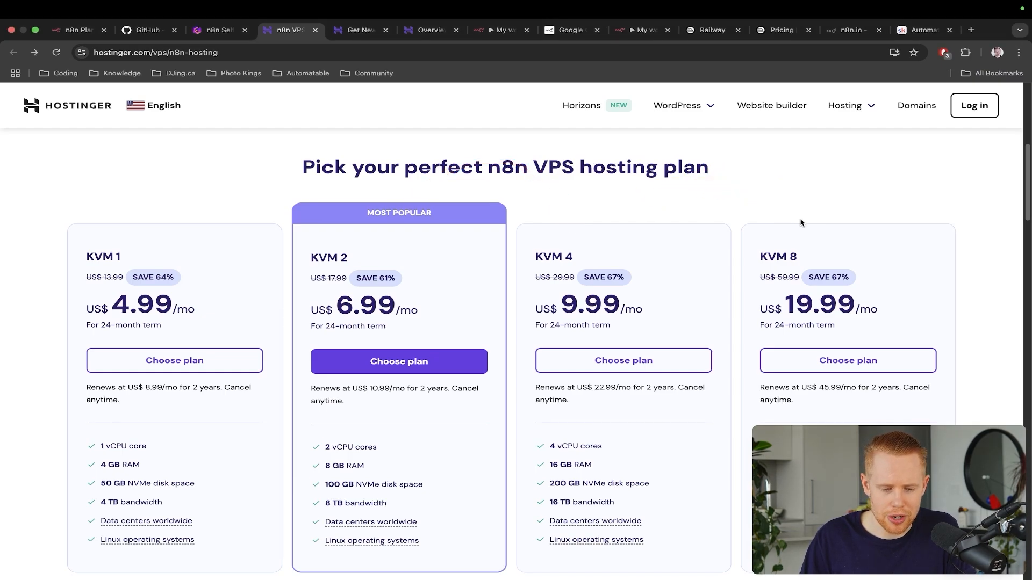
{"action": "left_click", "coordinate": [75, 30]}
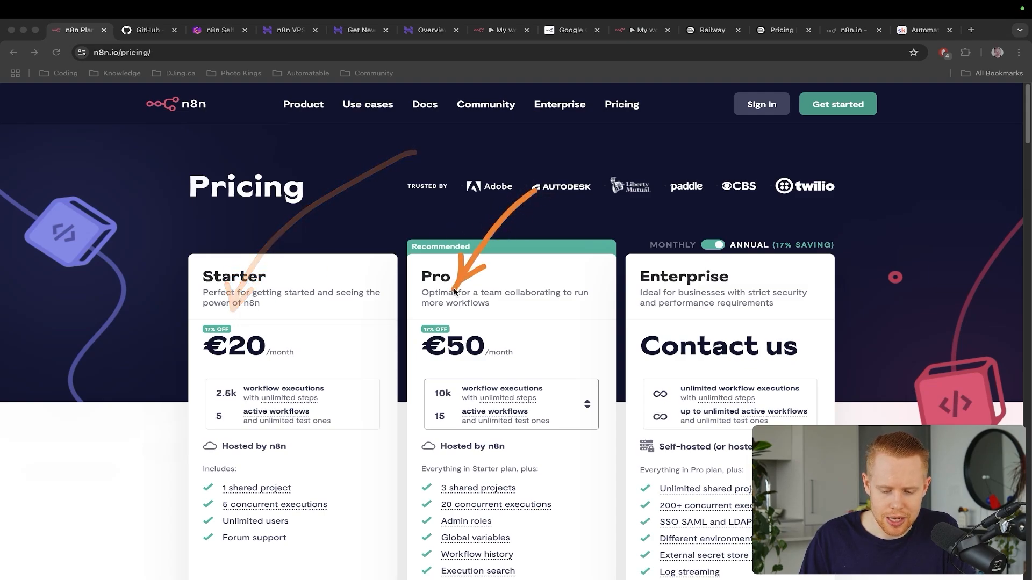
{"action": "left_click", "coordinate": [217, 30]}
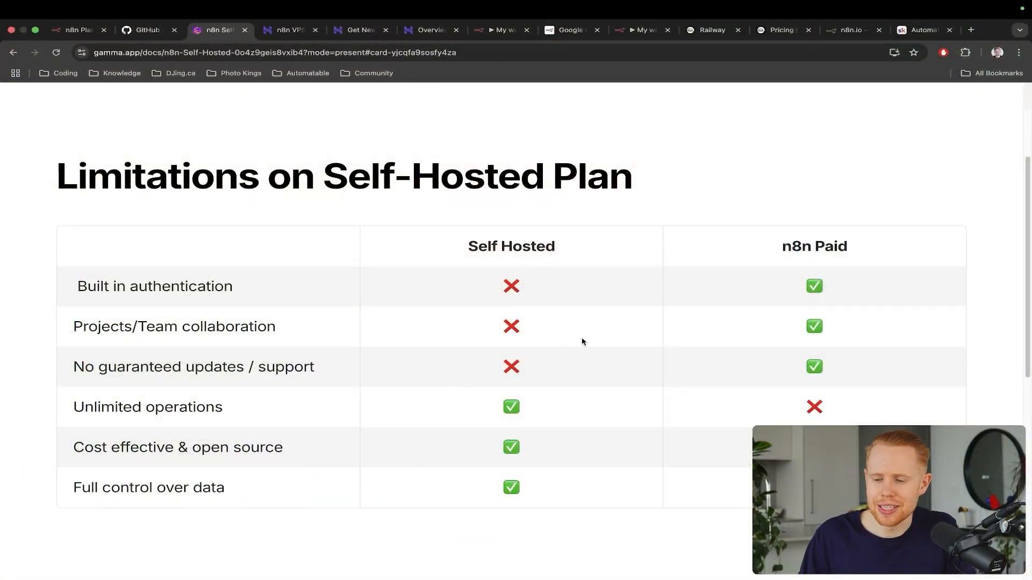
Step: Show the Automatable community's About page on Skool with 288 members and $64 monthly price
{"action": "left_click", "coordinate": [922, 30]}
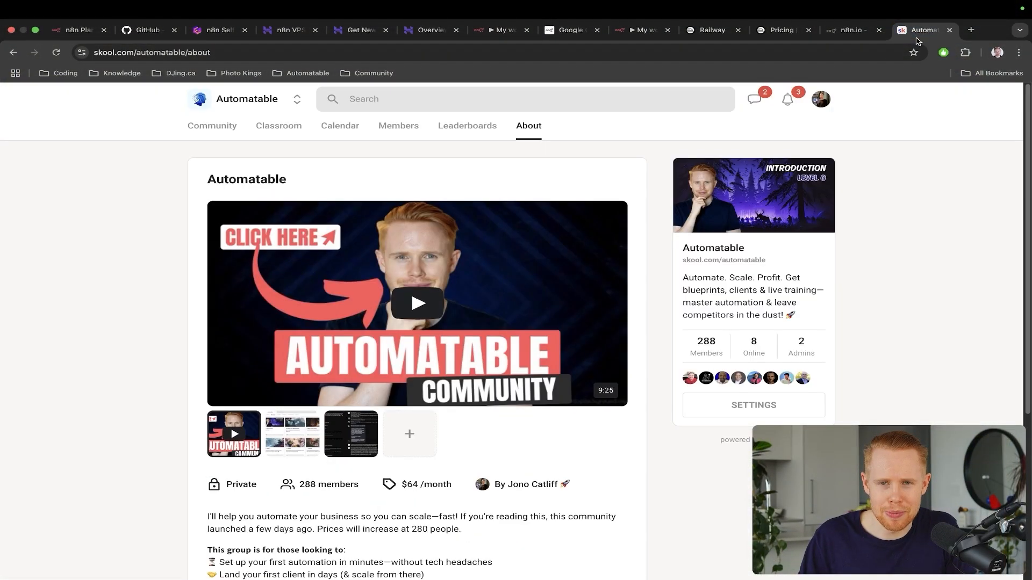
{"action": "mouse_move", "coordinate": [502, 171]}
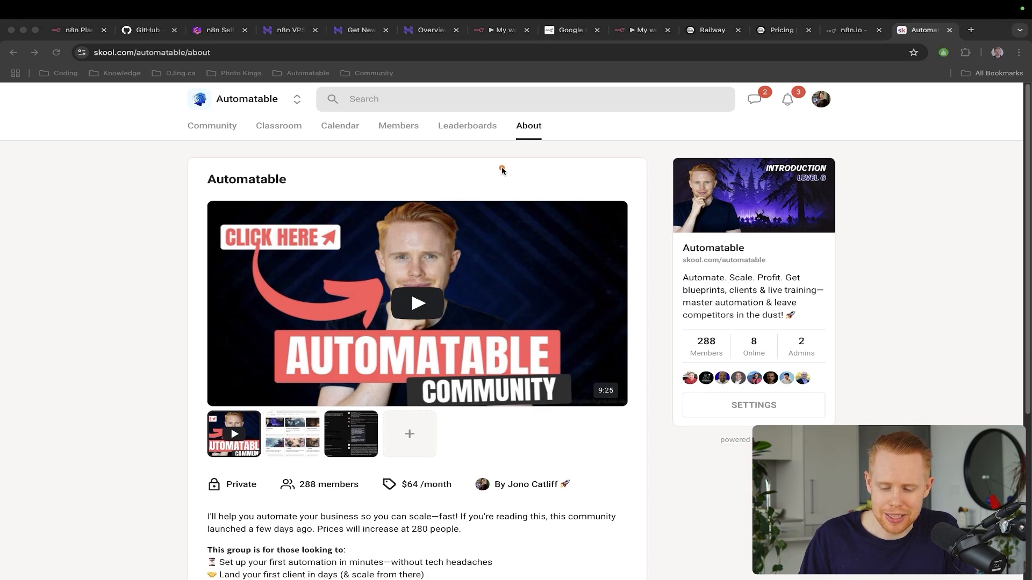